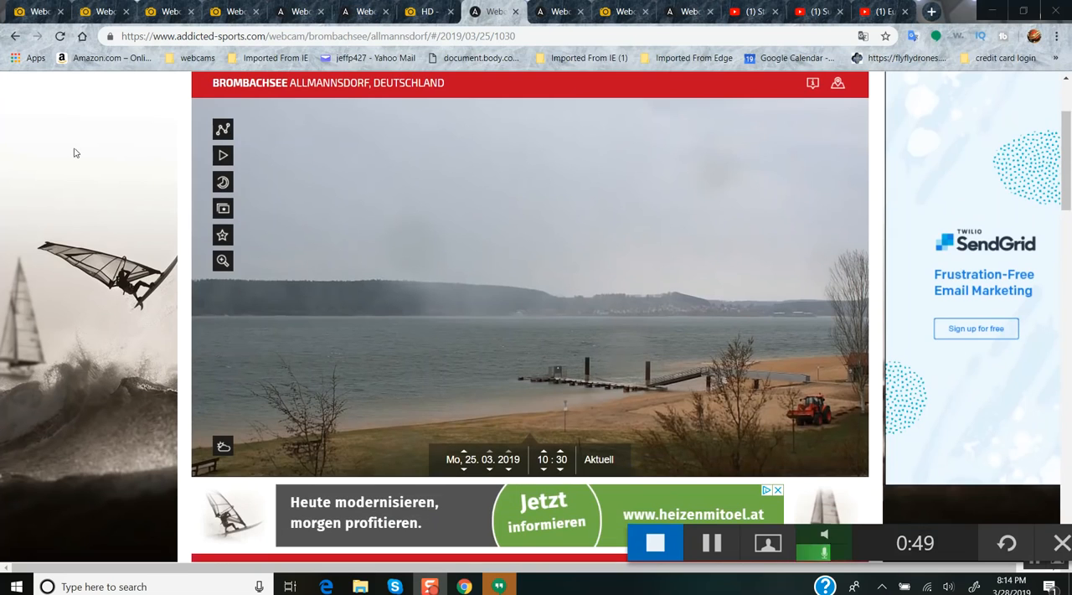
pyautogui.moveTo(764, 241)
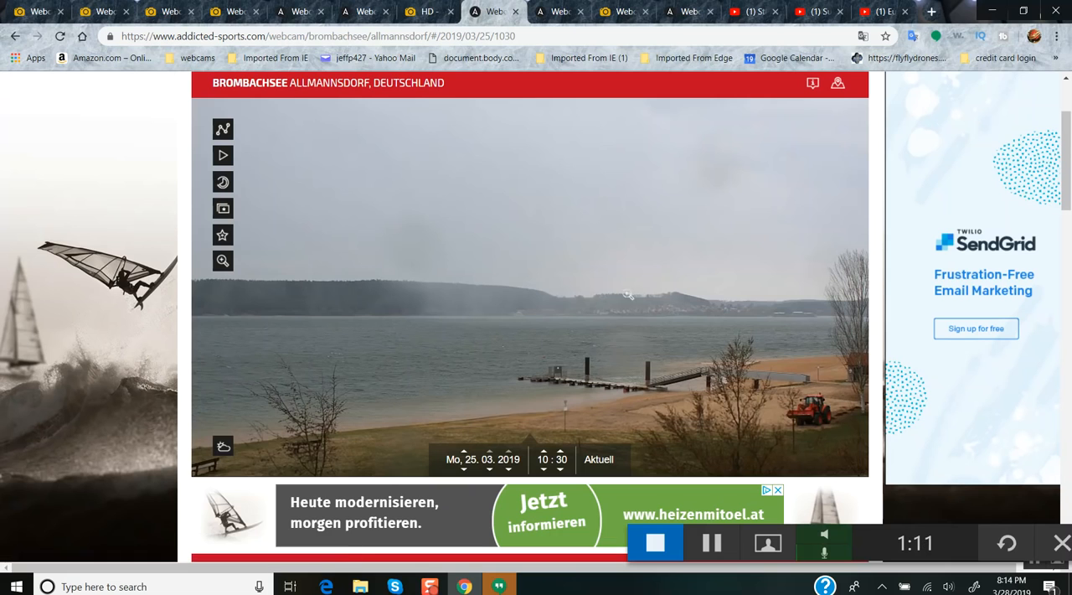
pyautogui.moveTo(563, 472)
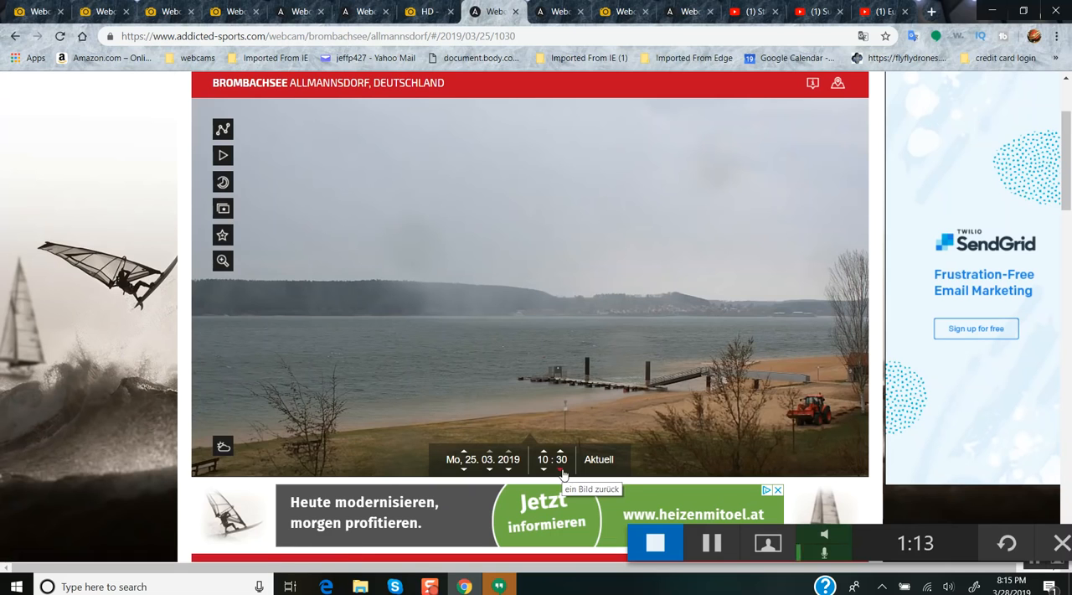
pyautogui.moveTo(299, 144)
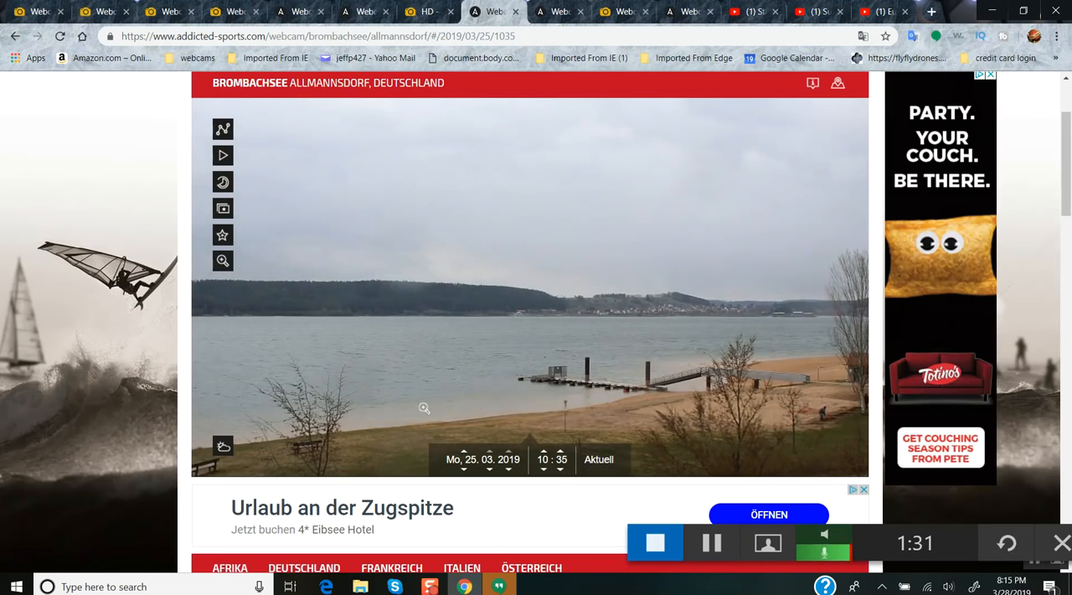
pyautogui.moveTo(730, 225)
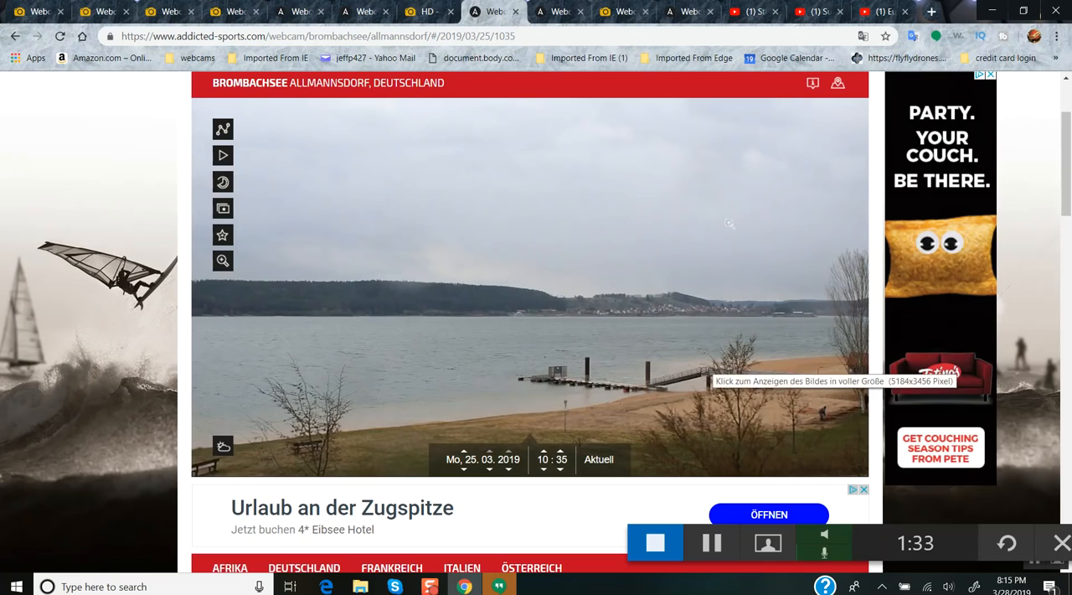
pyautogui.moveTo(585, 208)
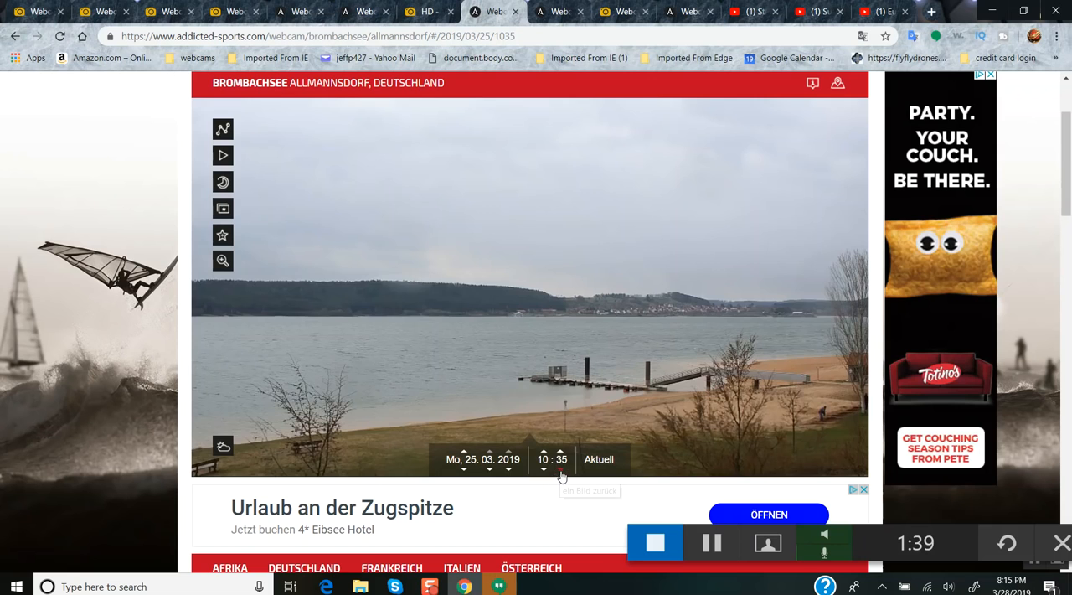
# Step the Brombachsee image between 10:30 and 10:40, then switch to the Kalterer See webcam
pyautogui.click(542, 466)
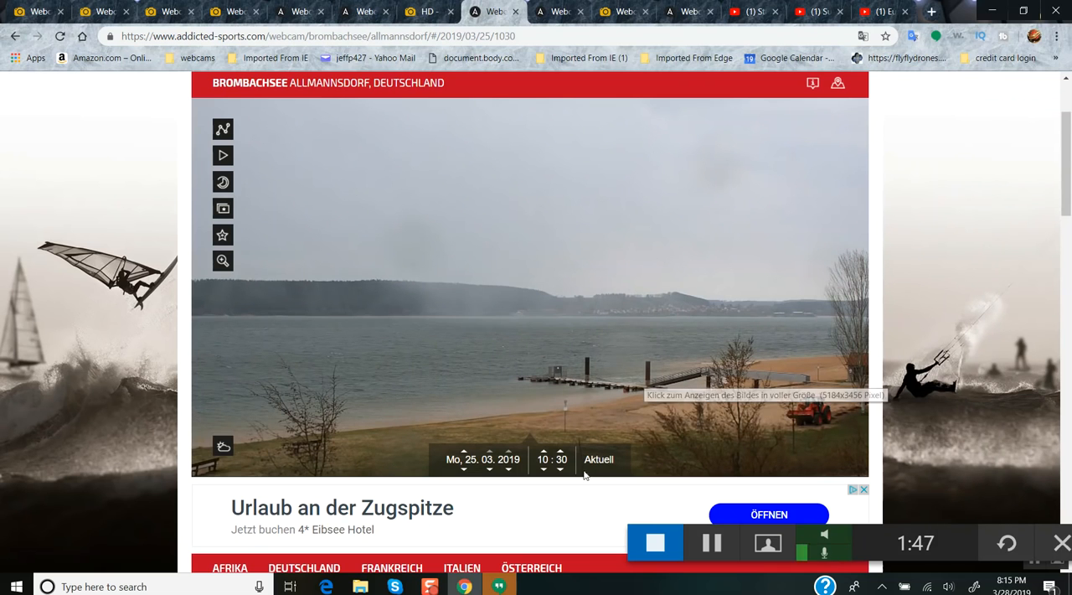
pyautogui.click(560, 462)
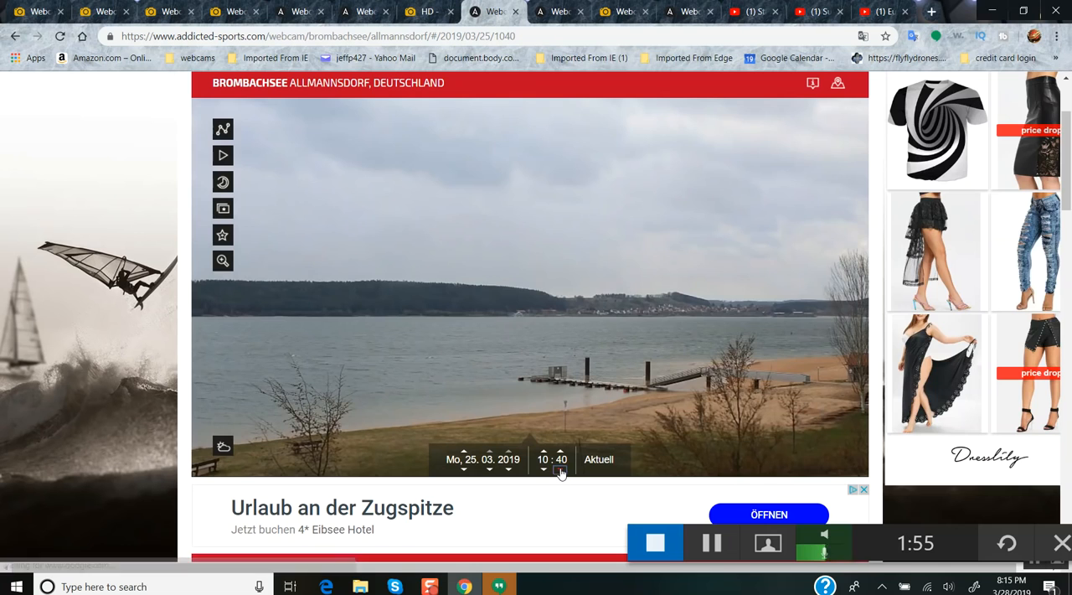
pyautogui.click(542, 459)
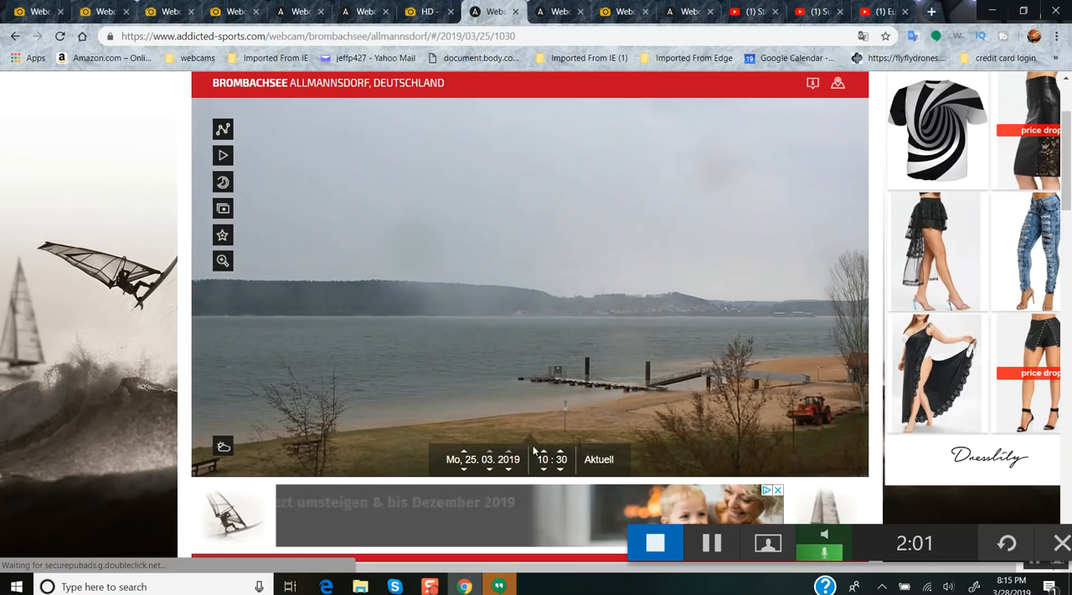
pyautogui.moveTo(435, 12)
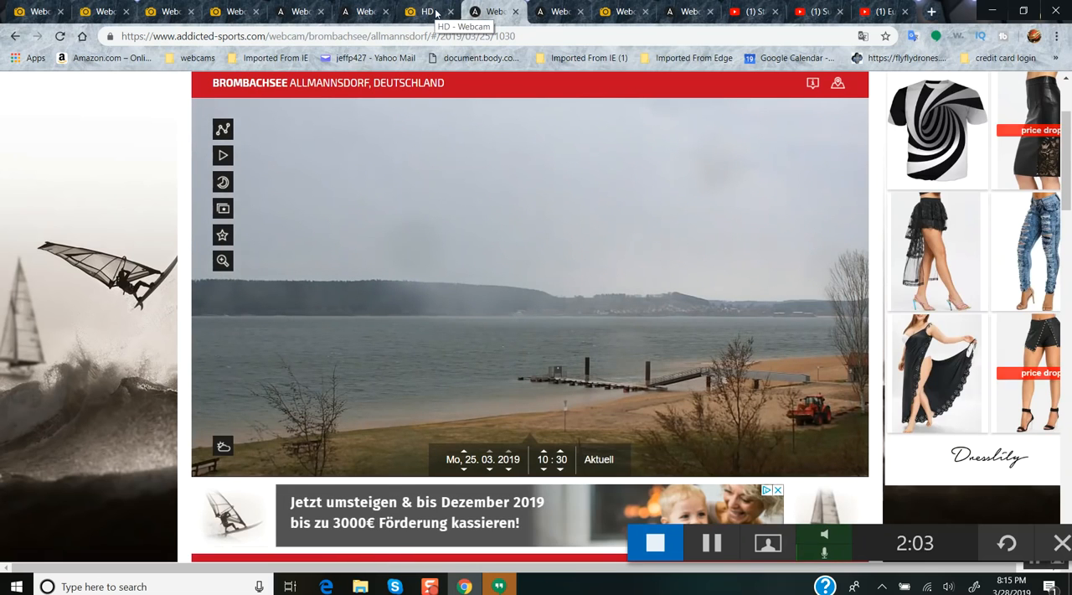
pyautogui.click(428, 10)
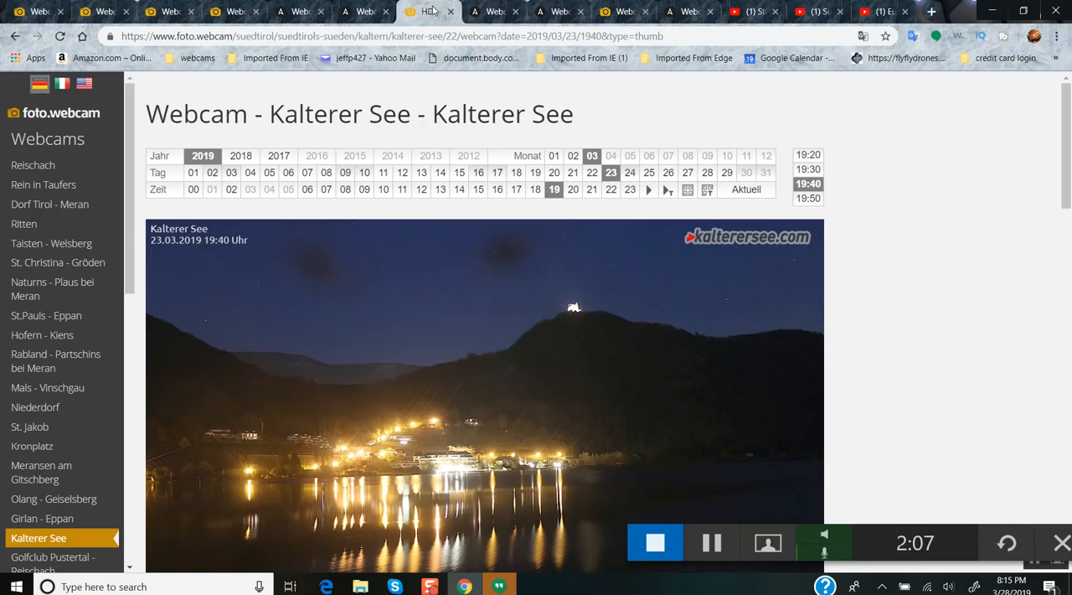
pyautogui.moveTo(519, 349)
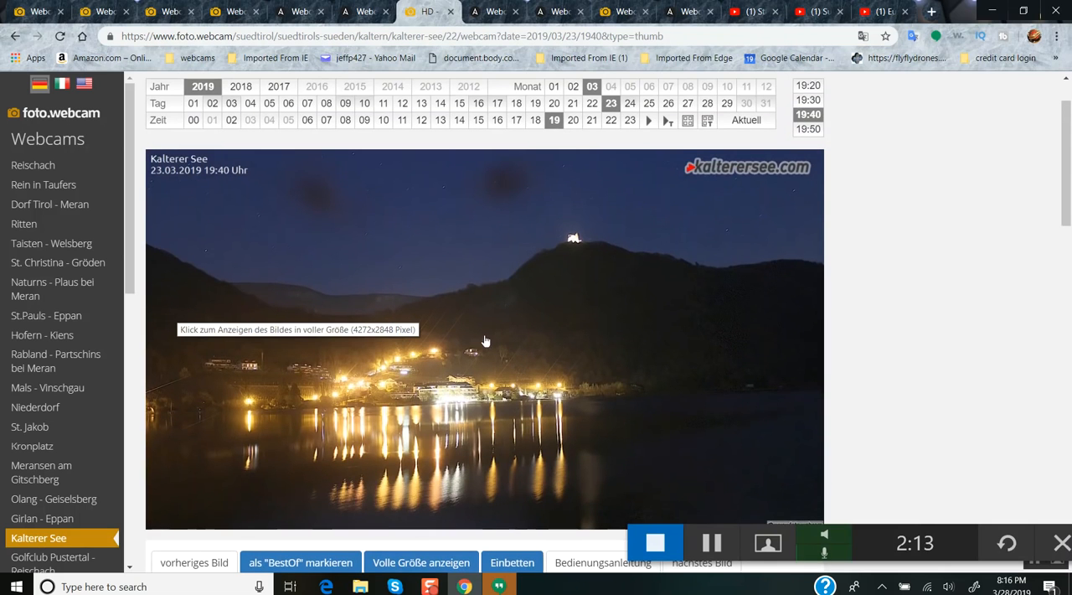
pyautogui.moveTo(807, 127)
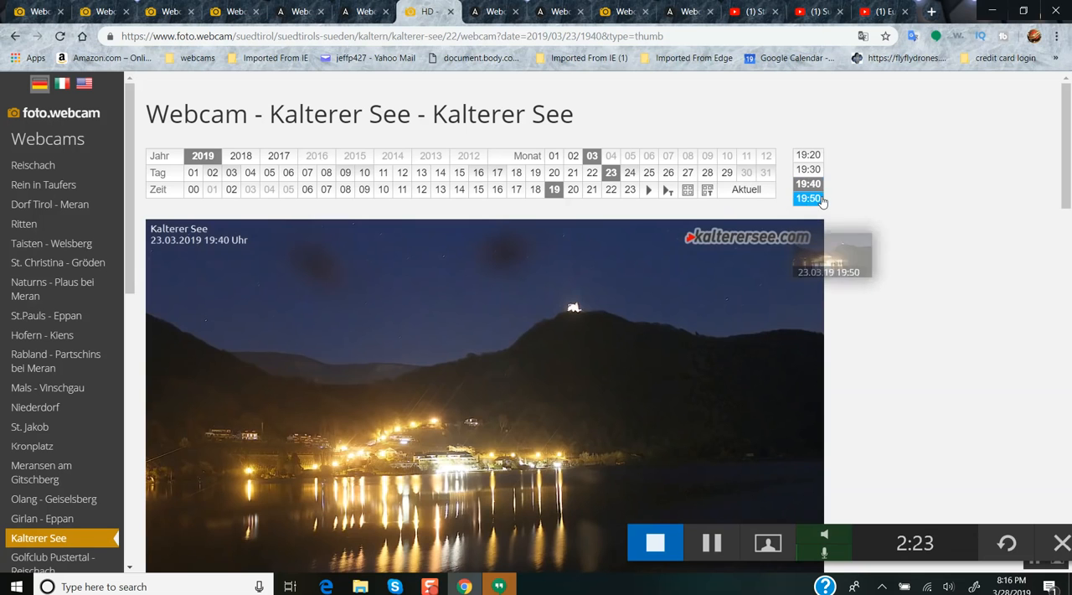
pyautogui.click(807, 198)
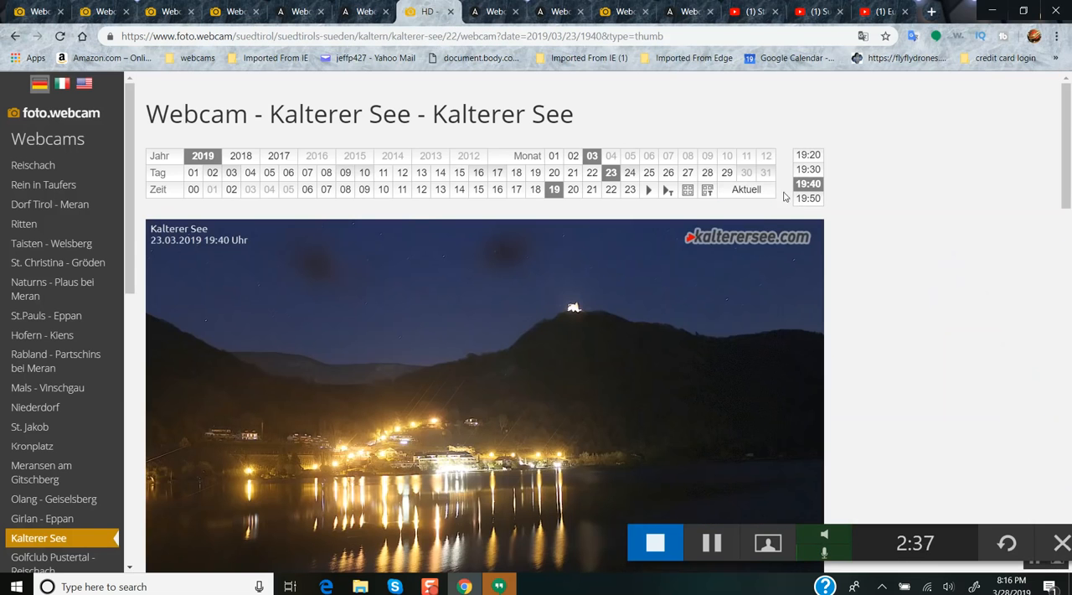
# View the Kalterer See 23.03.2019 evening images at 19:30, 19:00 and 19:20 from the time list
pyautogui.click(807, 182)
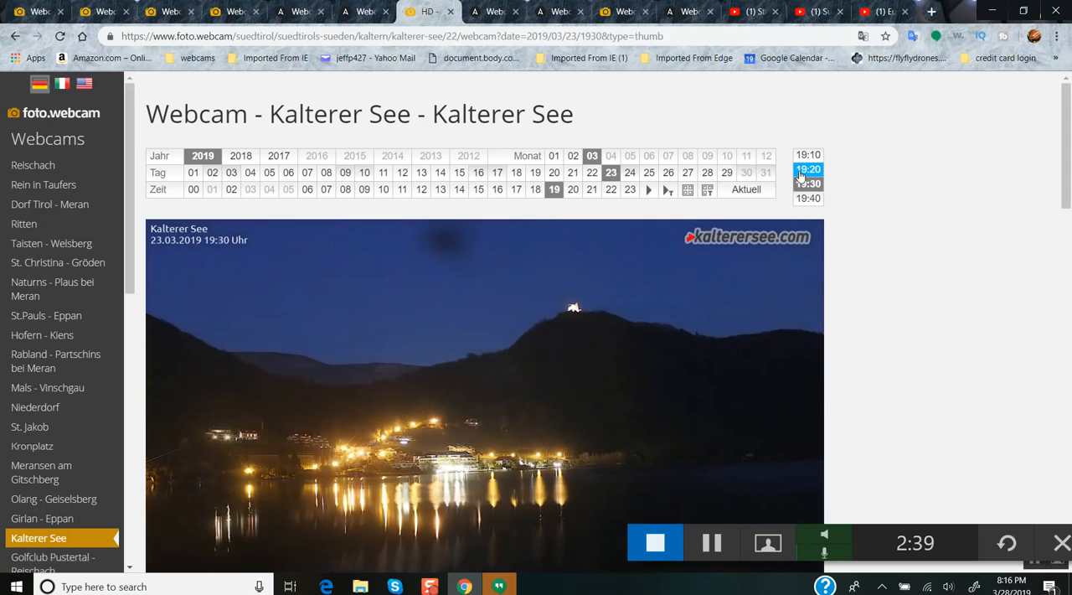
pyautogui.click(484, 394)
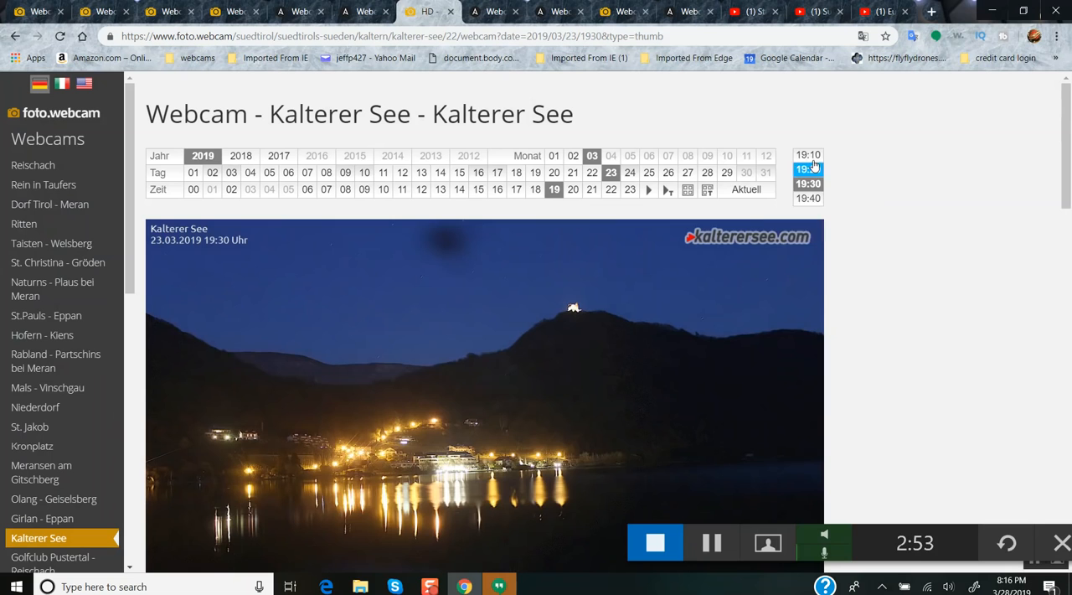
pyautogui.click(807, 169)
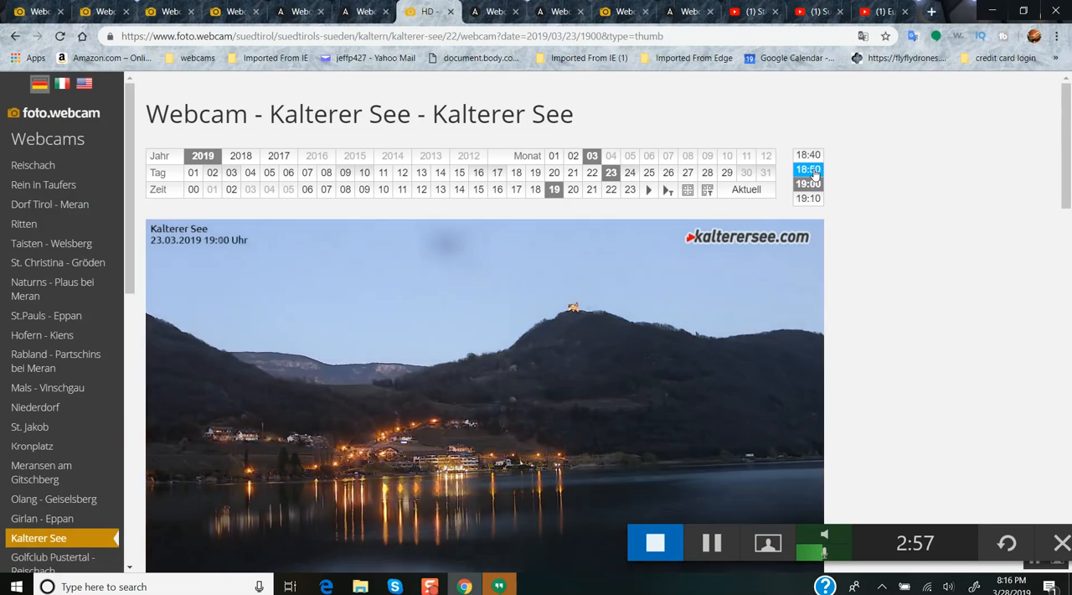
pyautogui.click(807, 197)
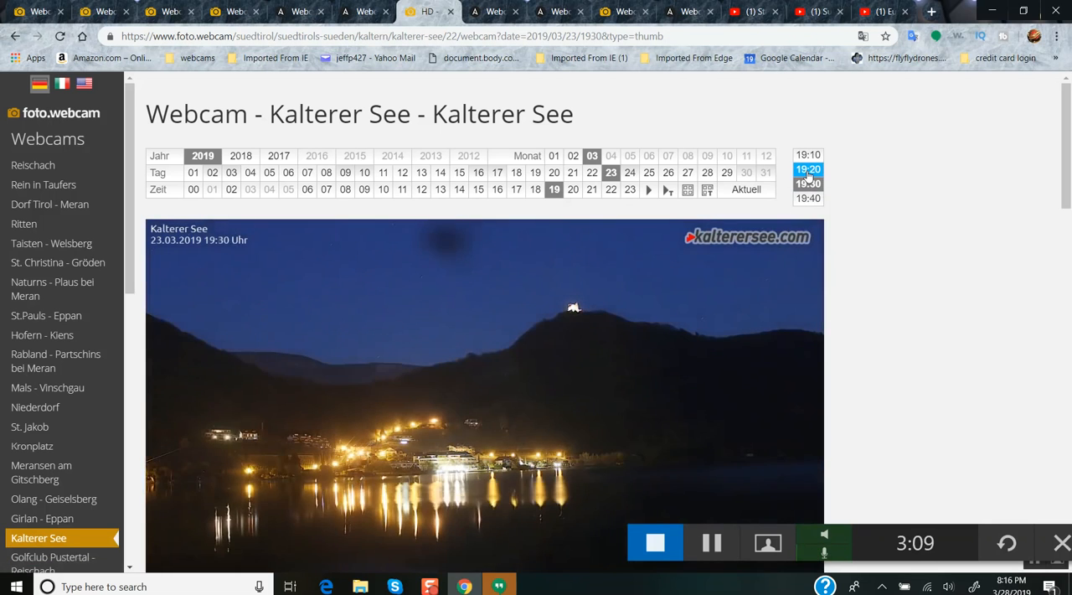
pyautogui.click(807, 183)
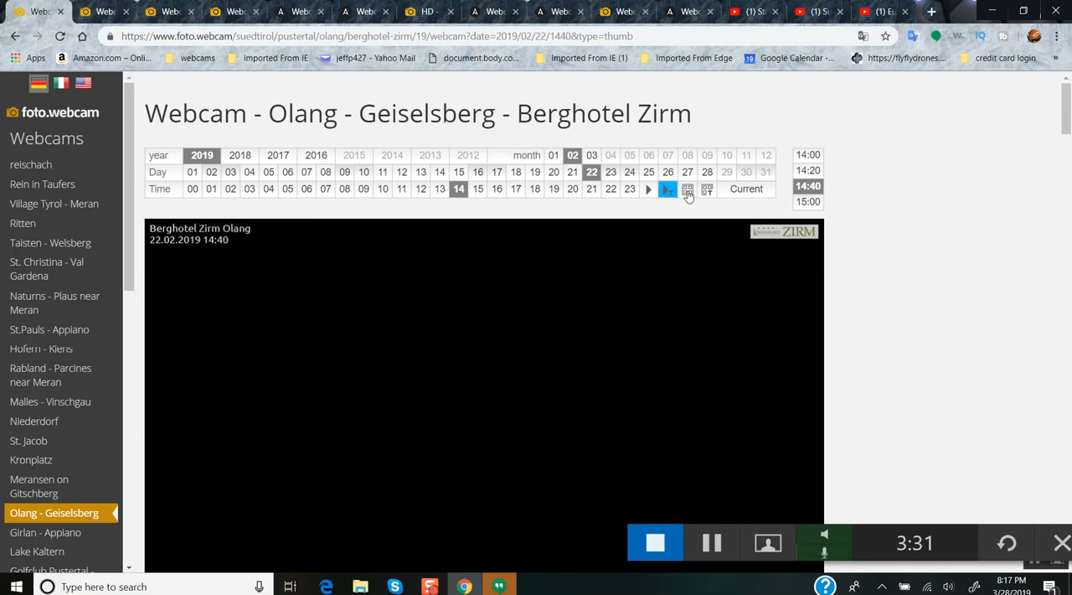
# Browse the 22.02.2019 Olang - Geiselsberg thumbnails and show the 13:10 image full size
pyautogui.click(687, 190)
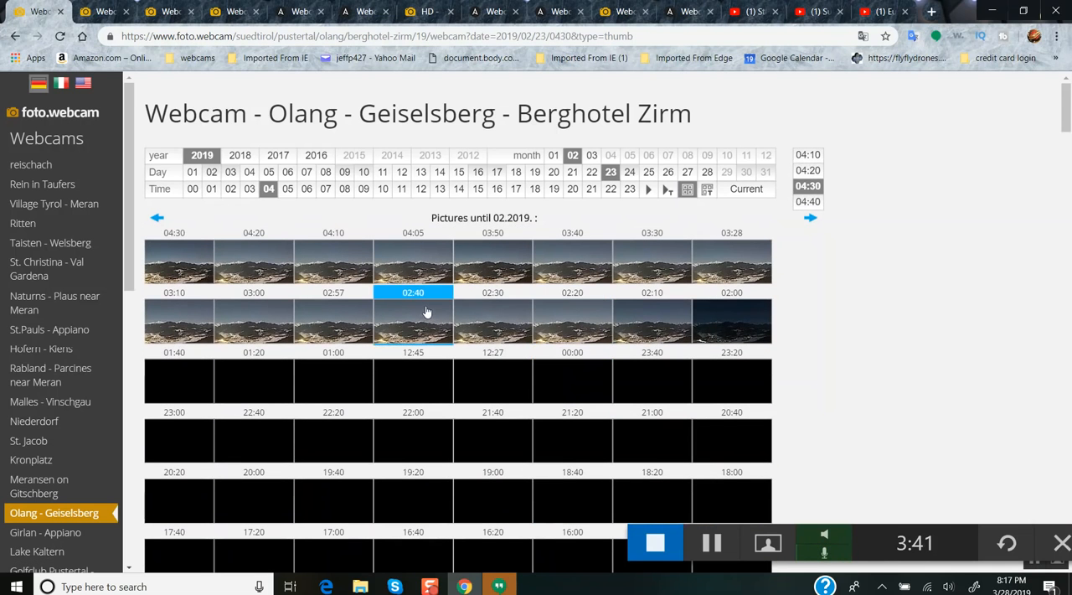
pyautogui.scroll(-3)
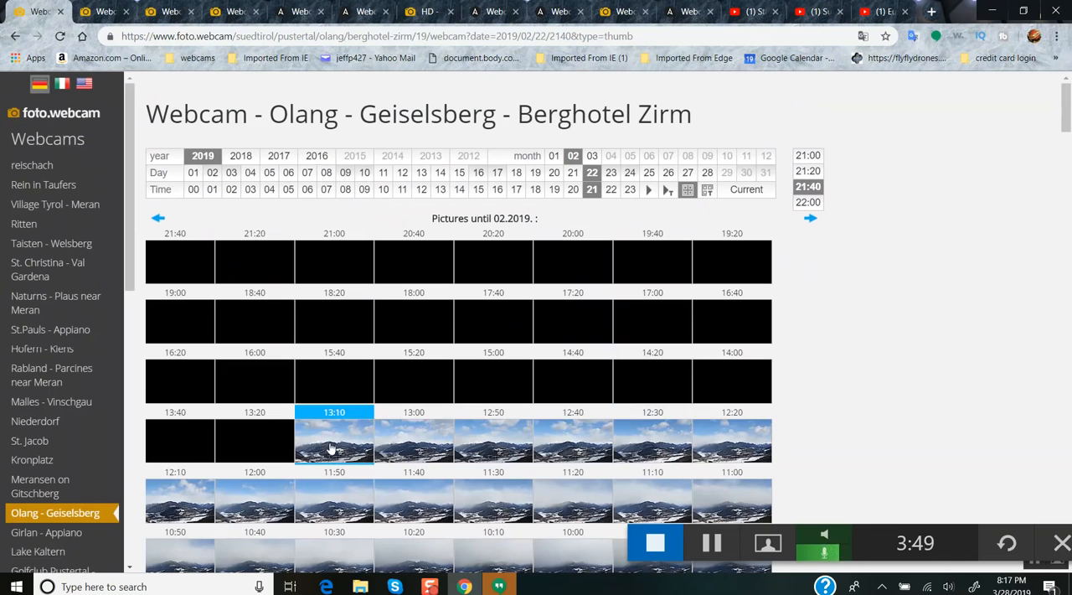
pyautogui.click(334, 439)
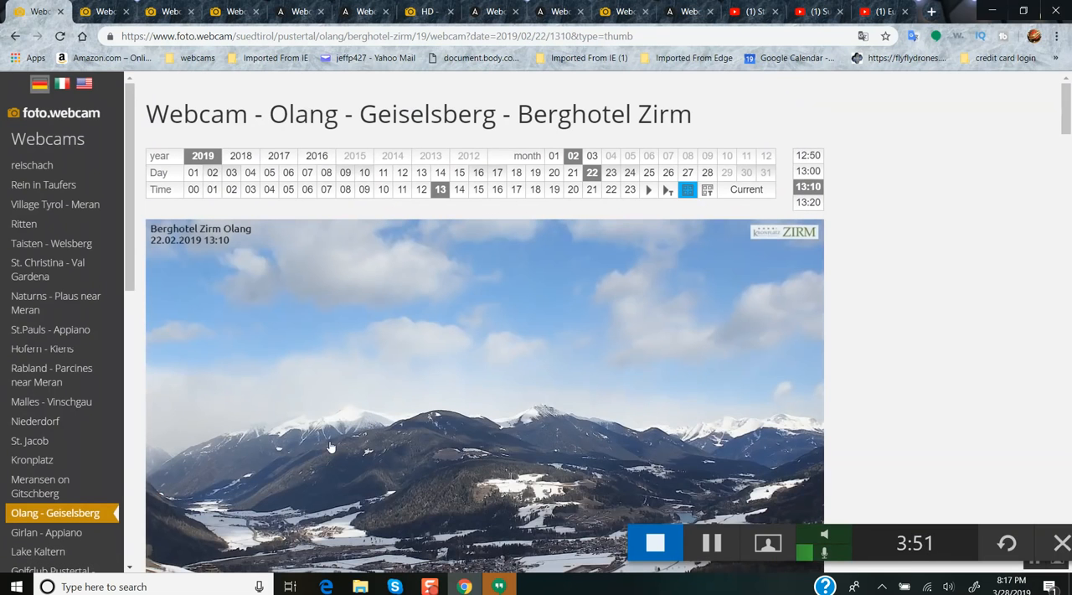
pyautogui.moveTo(798, 214)
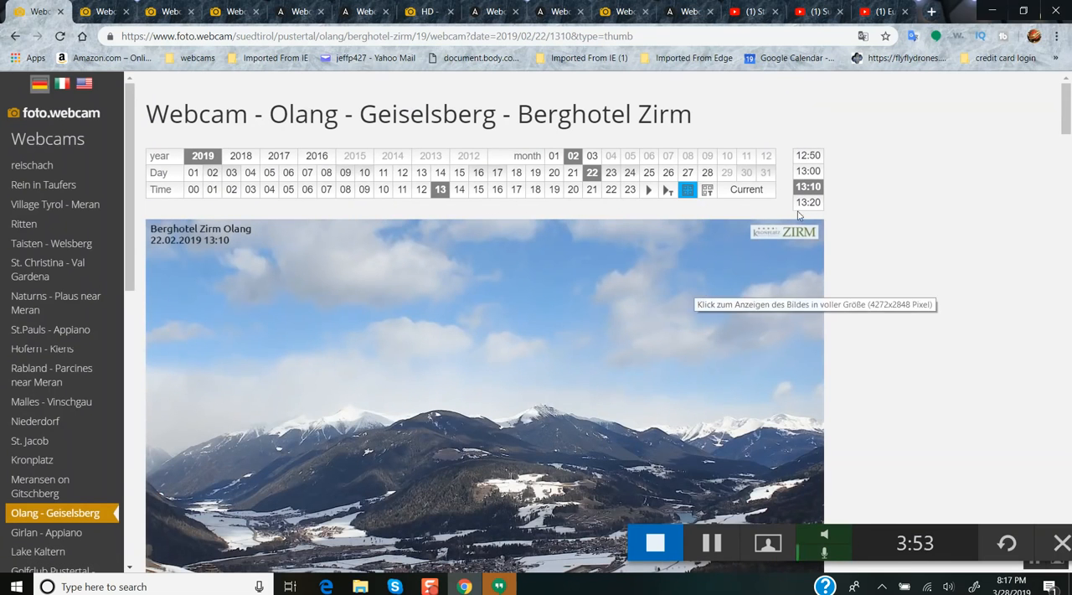
# Move to the 13:20 image, then return to the day's thumbnail grid
pyautogui.click(808, 201)
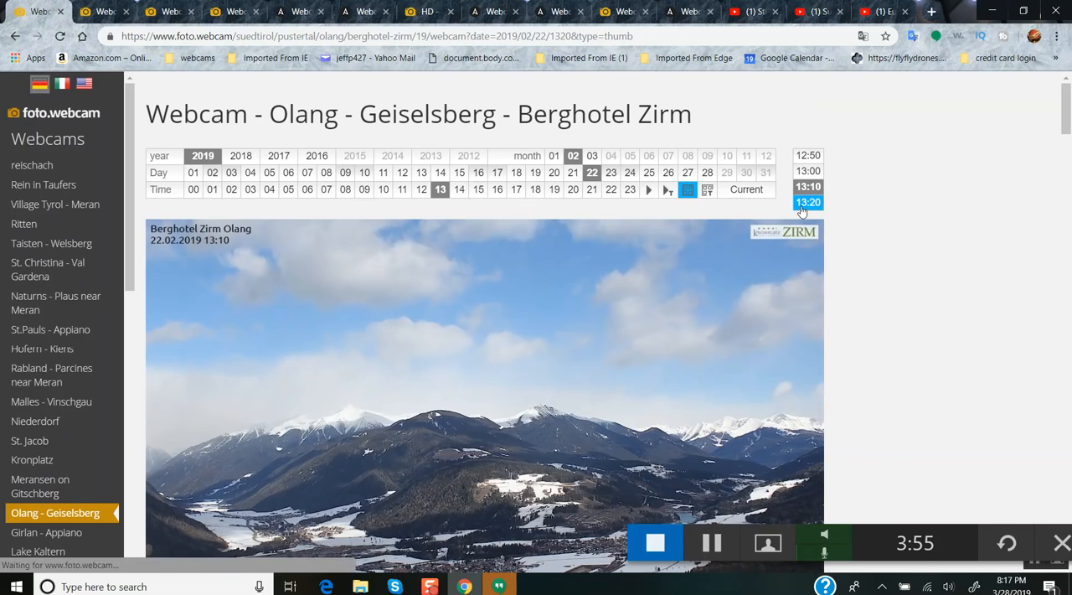
pyautogui.click(808, 201)
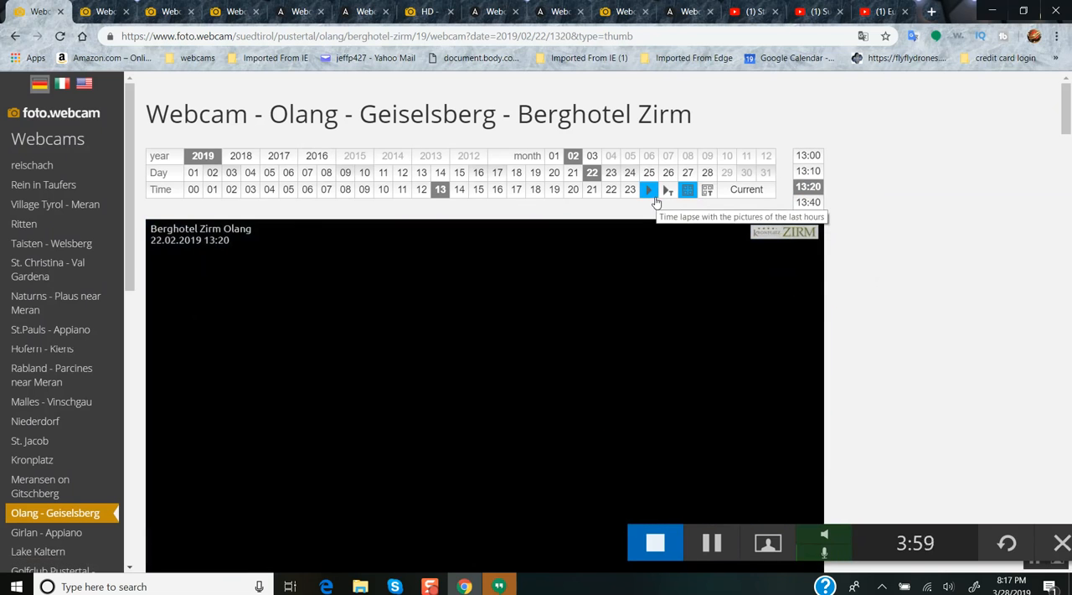
pyautogui.click(687, 189)
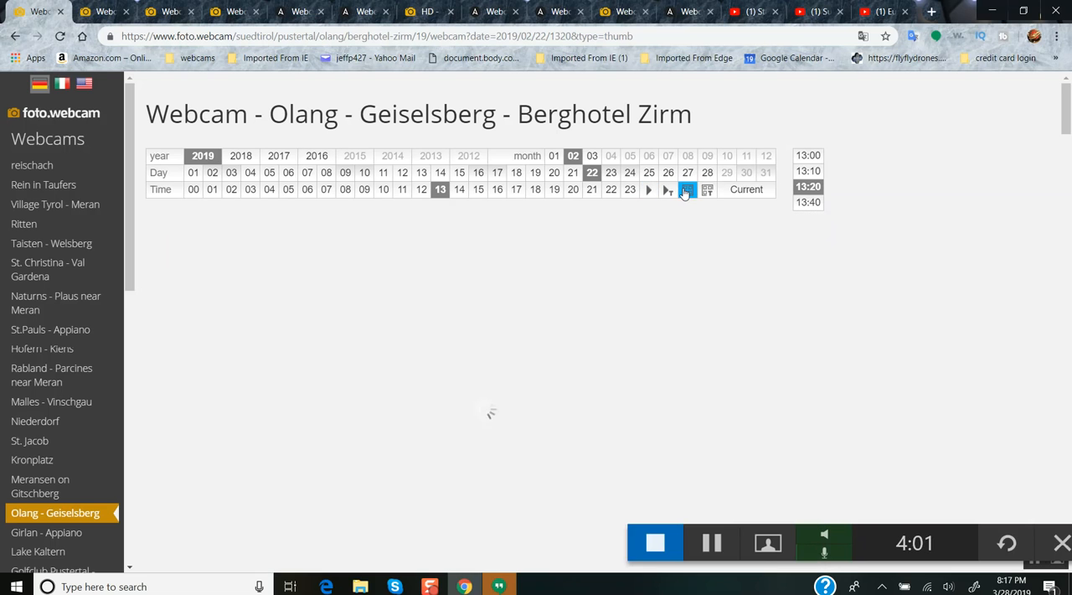
# Show the 23.02.2019 Olang - Geiselsberg 01:40 night image, then step to 02:10 and 02:20
pyautogui.click(687, 189)
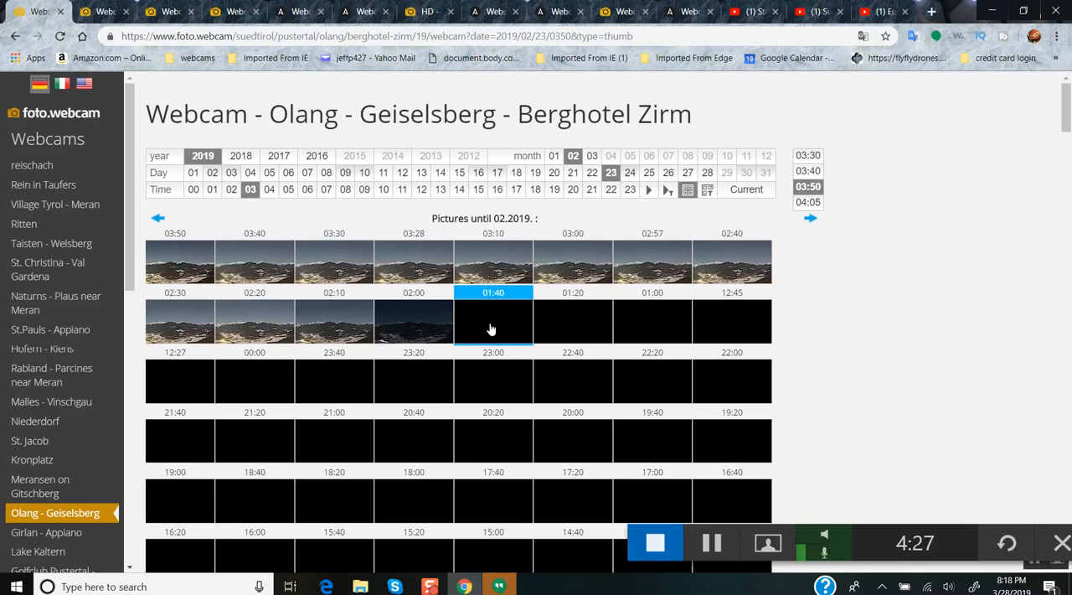
pyautogui.click(492, 322)
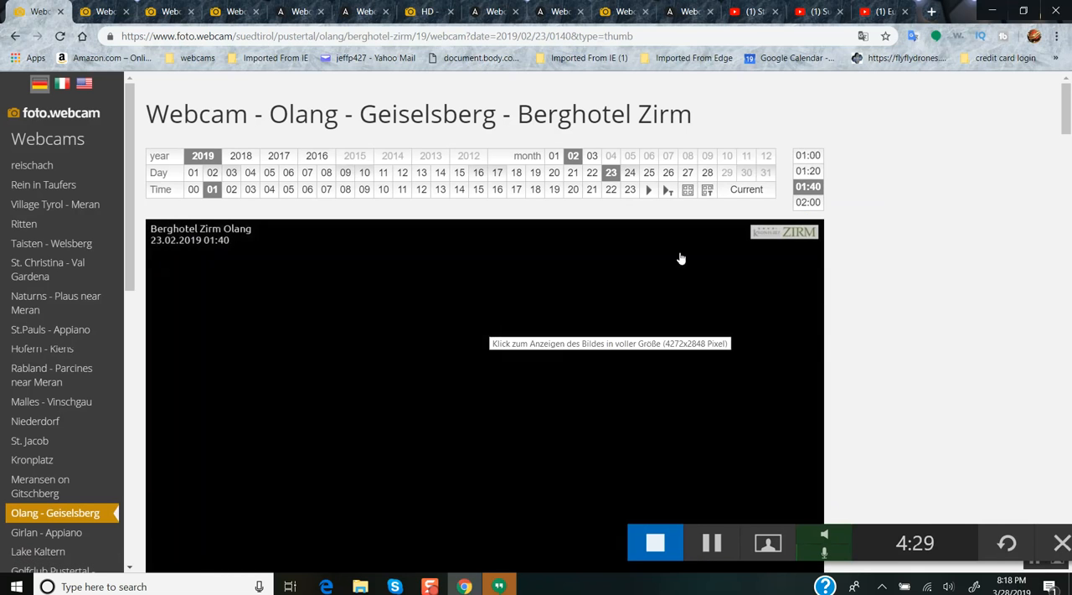
pyautogui.moveTo(807, 201)
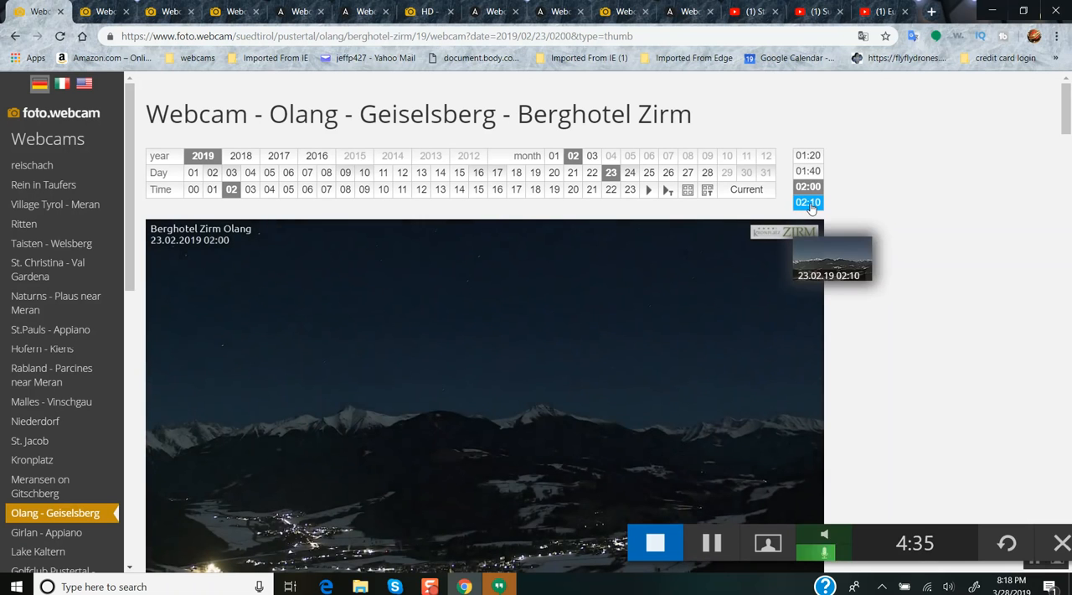
pyautogui.click(808, 201)
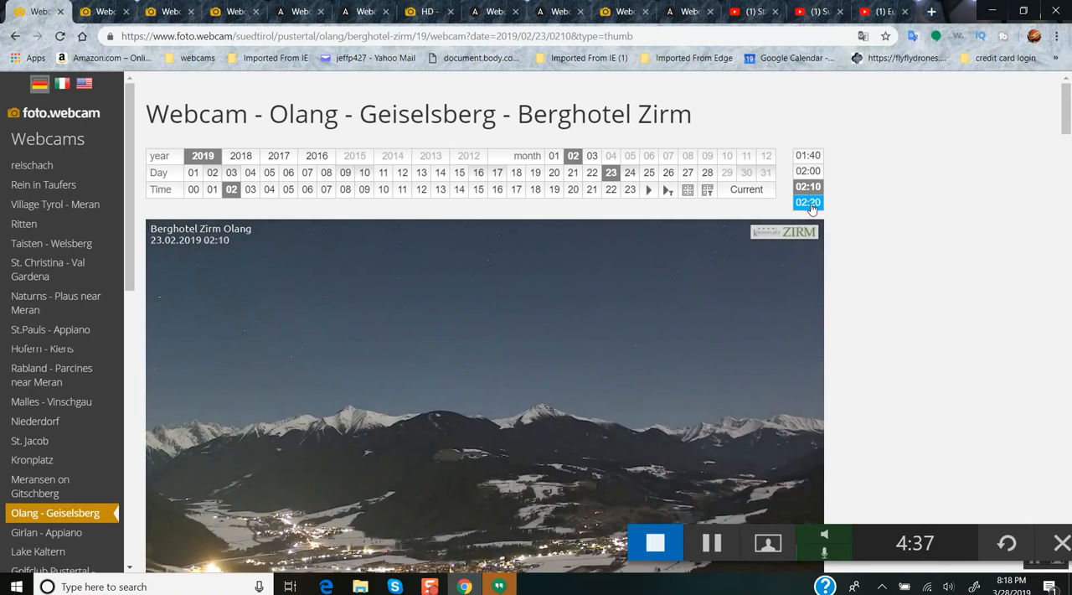
pyautogui.click(687, 190)
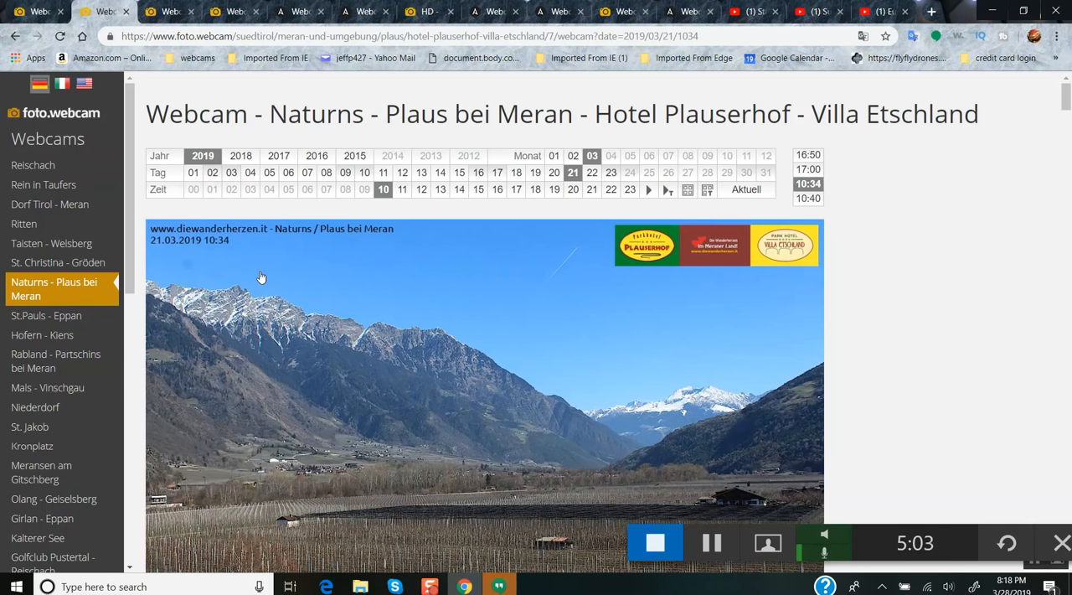
pyautogui.moveTo(687, 189)
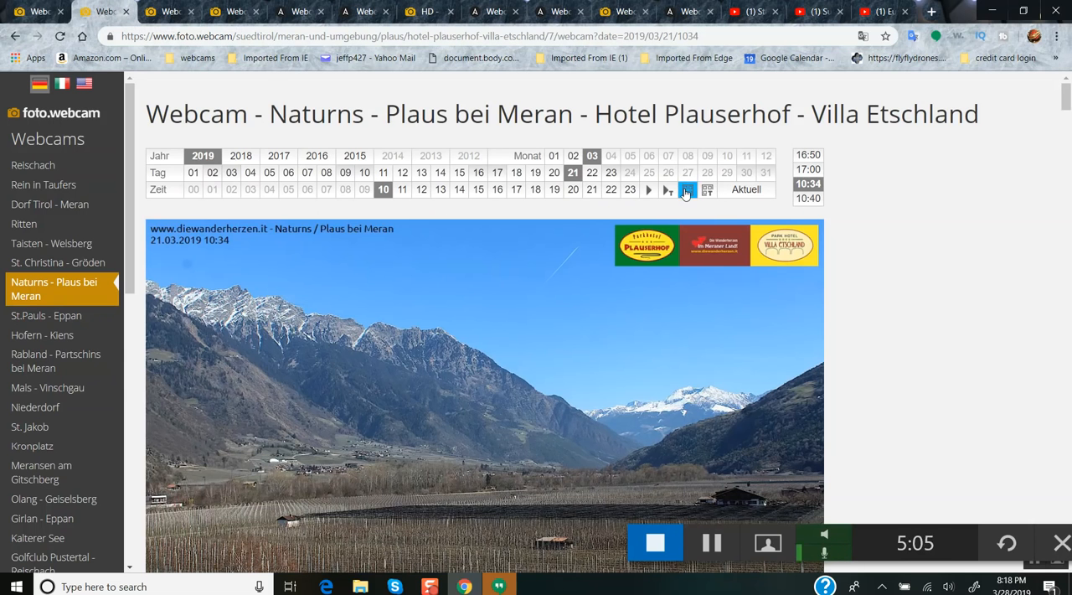
# Browse Naturns - Plaus bei Meran thumbnails back to 20 March and show one image full size
pyautogui.click(707, 189)
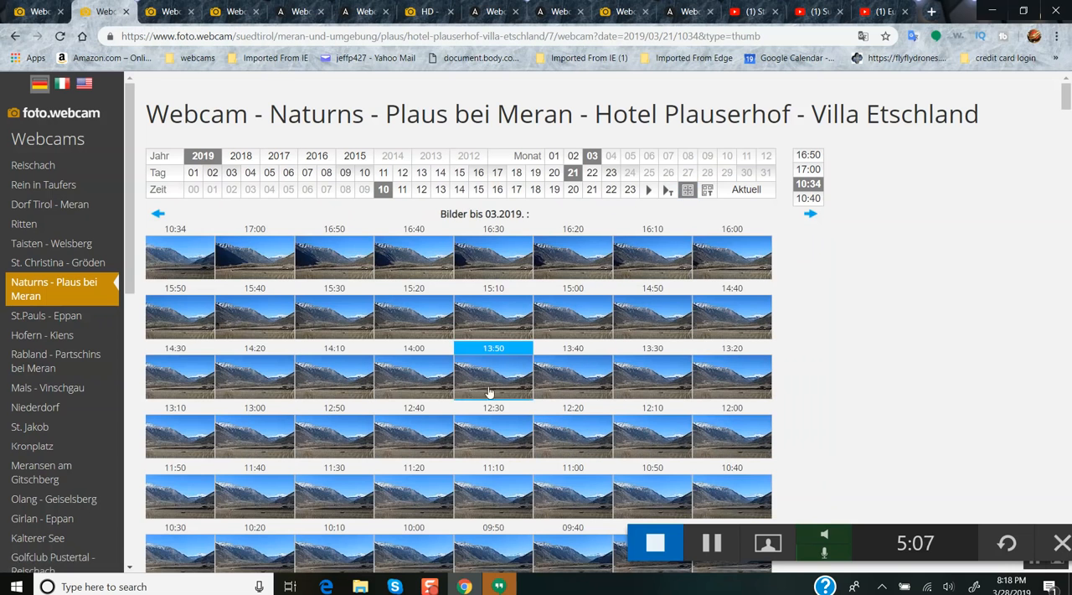
pyautogui.click(553, 172)
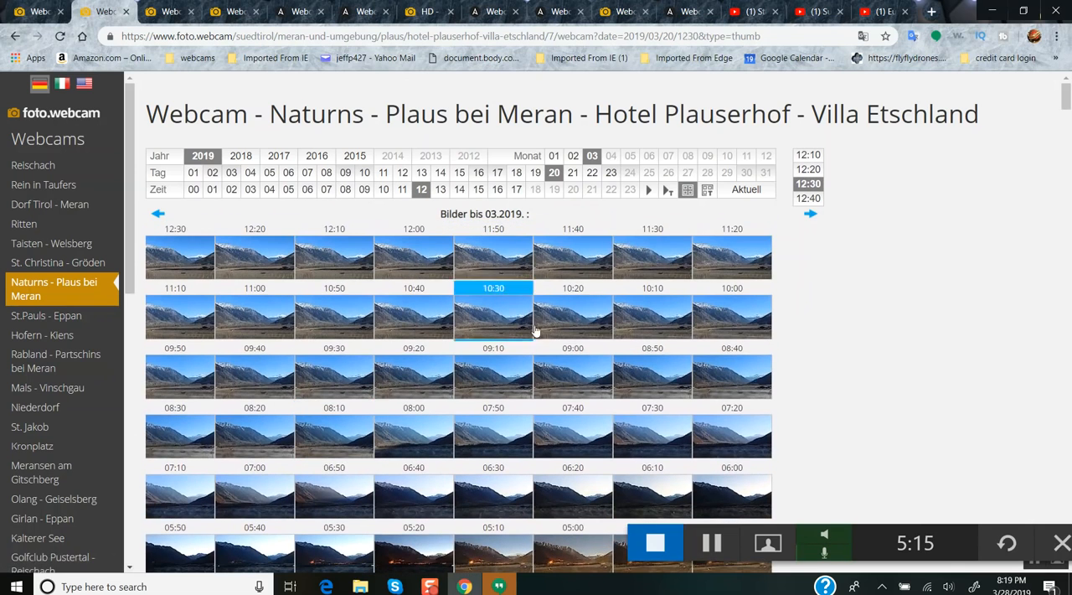
pyautogui.click(611, 173)
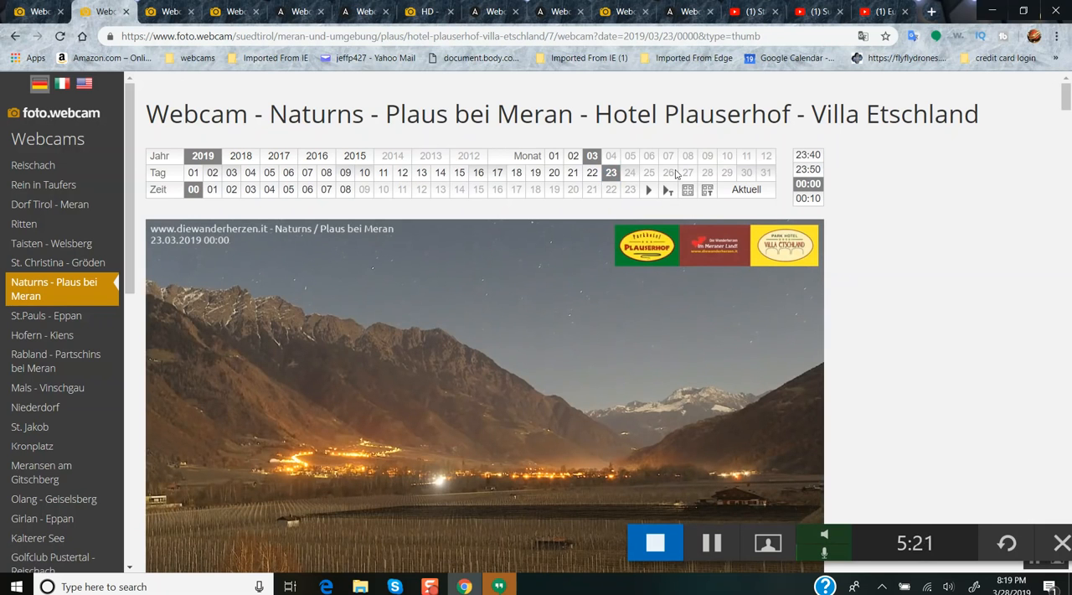
pyautogui.moveTo(553, 173)
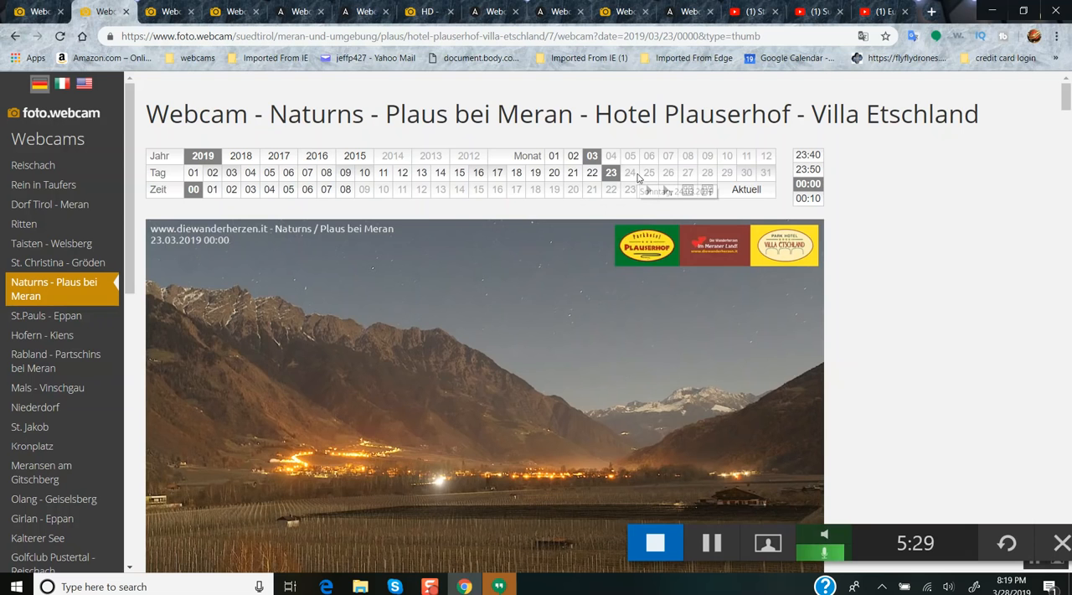
# Compare the Naturns 08:40 view on 22 and 23 March, then switch to the St.Pauls - Eppan webcam
pyautogui.click(630, 172)
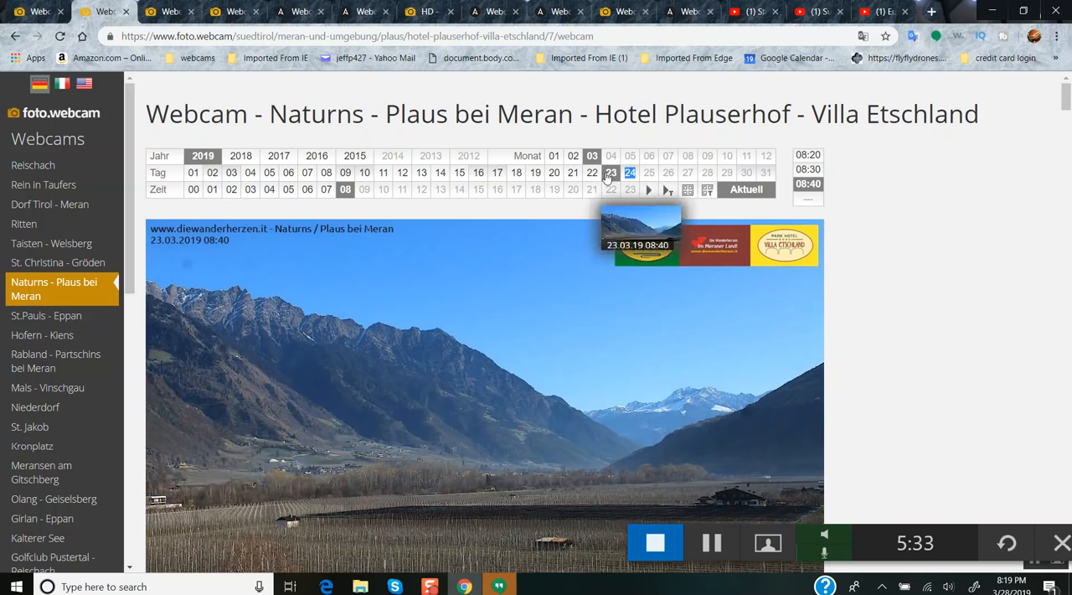
pyautogui.click(609, 189)
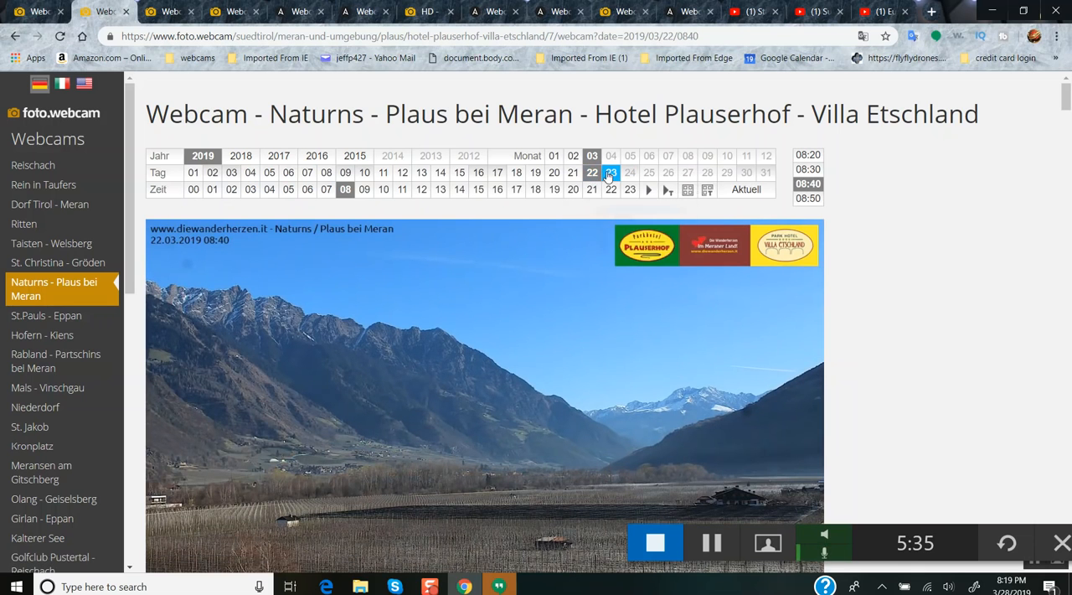
pyautogui.click(610, 173)
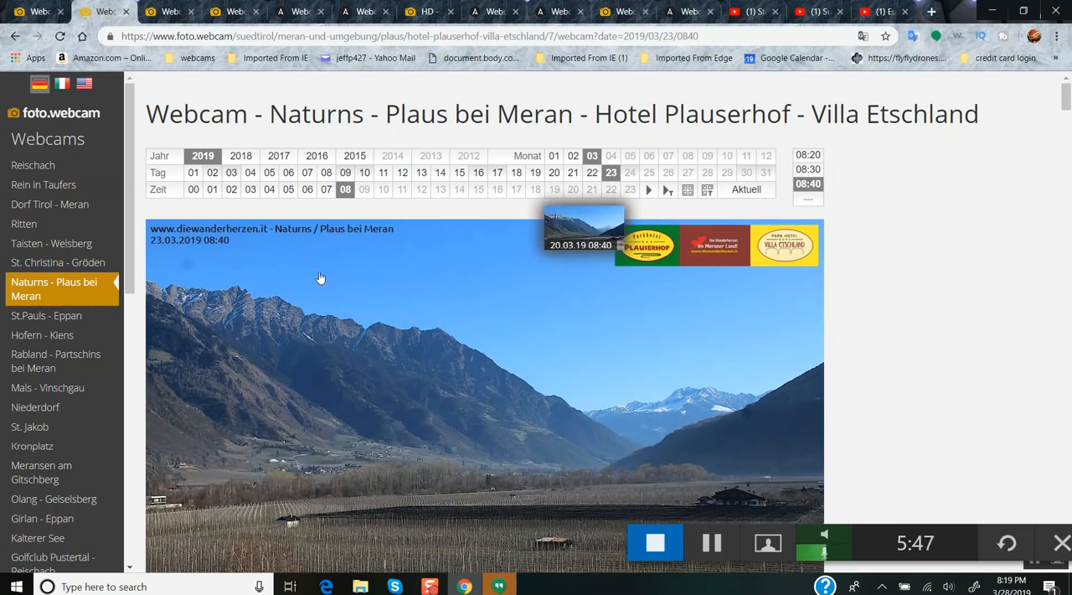
pyautogui.moveTo(166, 355)
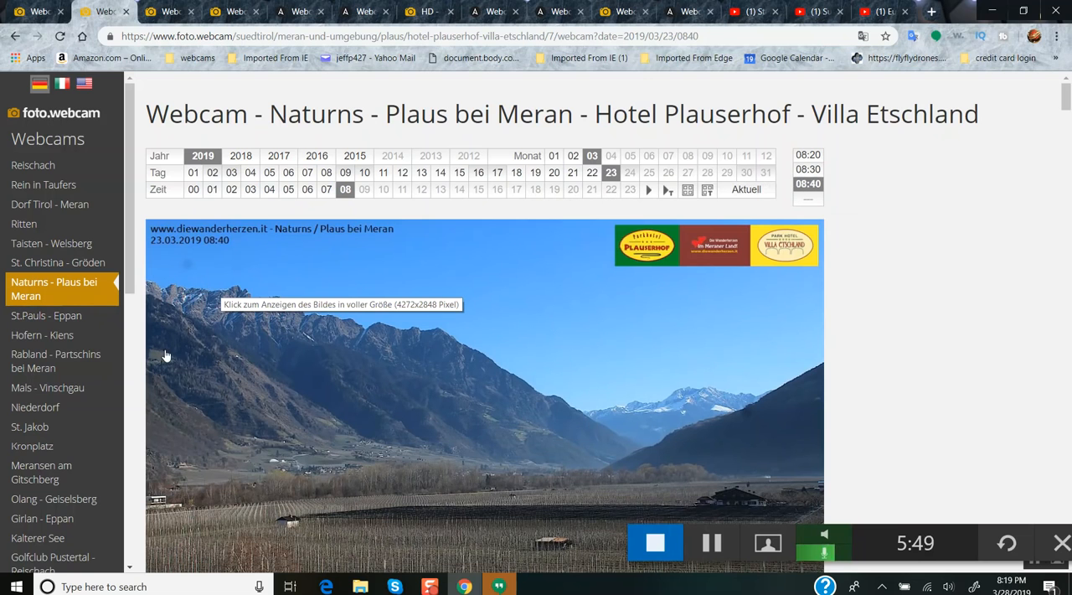
pyautogui.moveTo(352, 345)
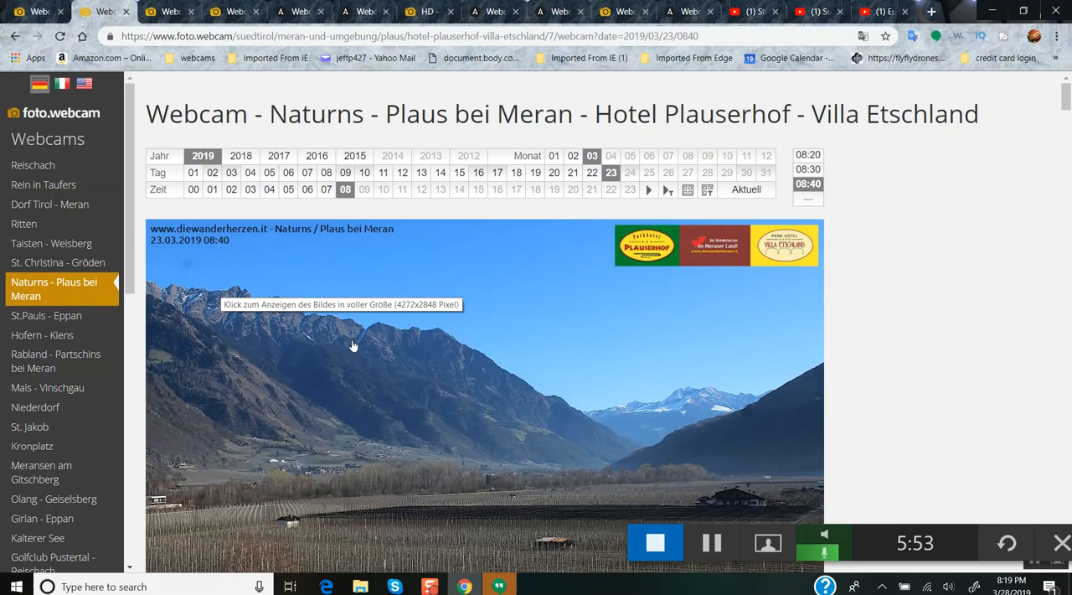
pyautogui.moveTo(406, 241)
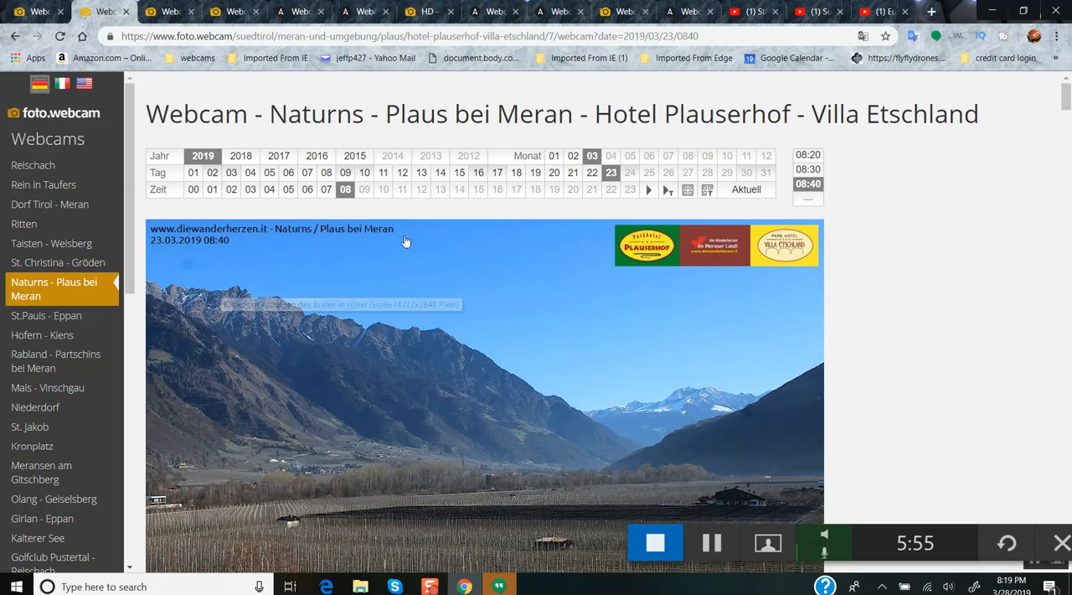
pyautogui.moveTo(728, 166)
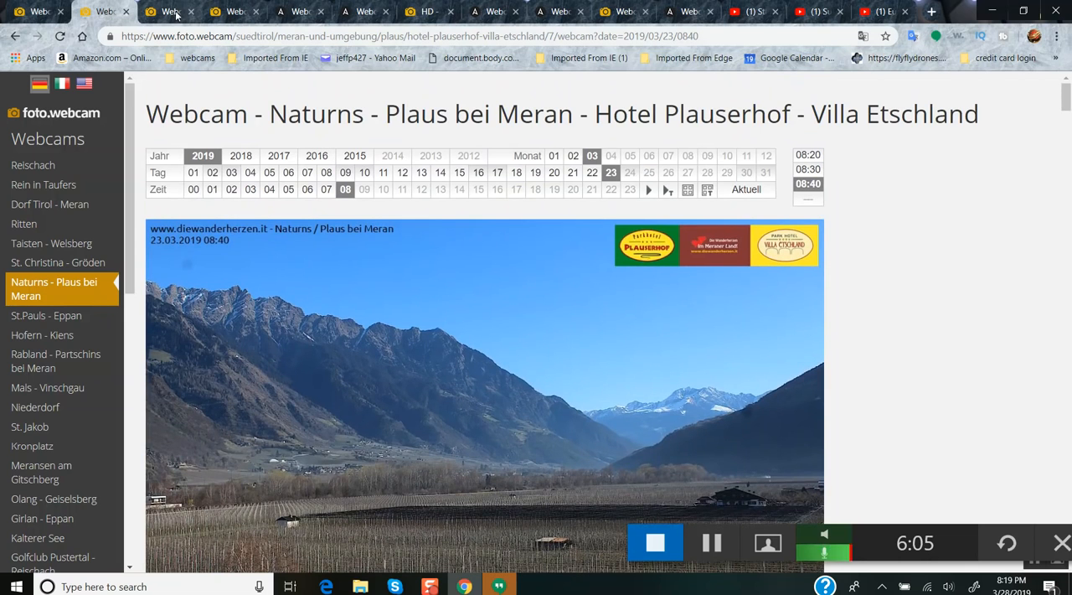
pyautogui.click(47, 315)
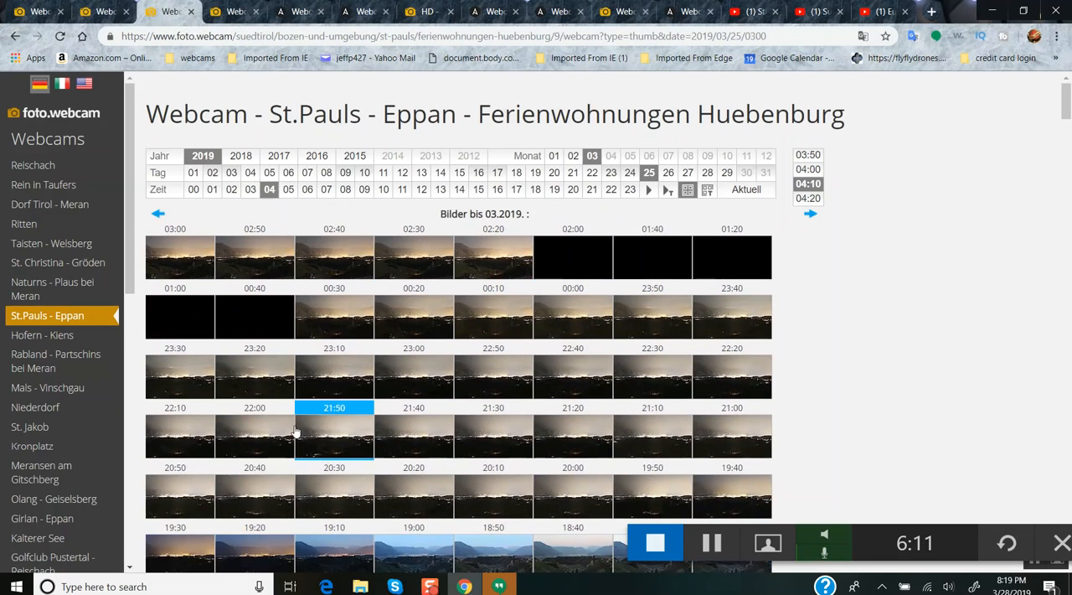
# View St.Pauls - Eppan 25.03.2019 night images at 00:30, 00:40 and 02:30
pyautogui.click(809, 212)
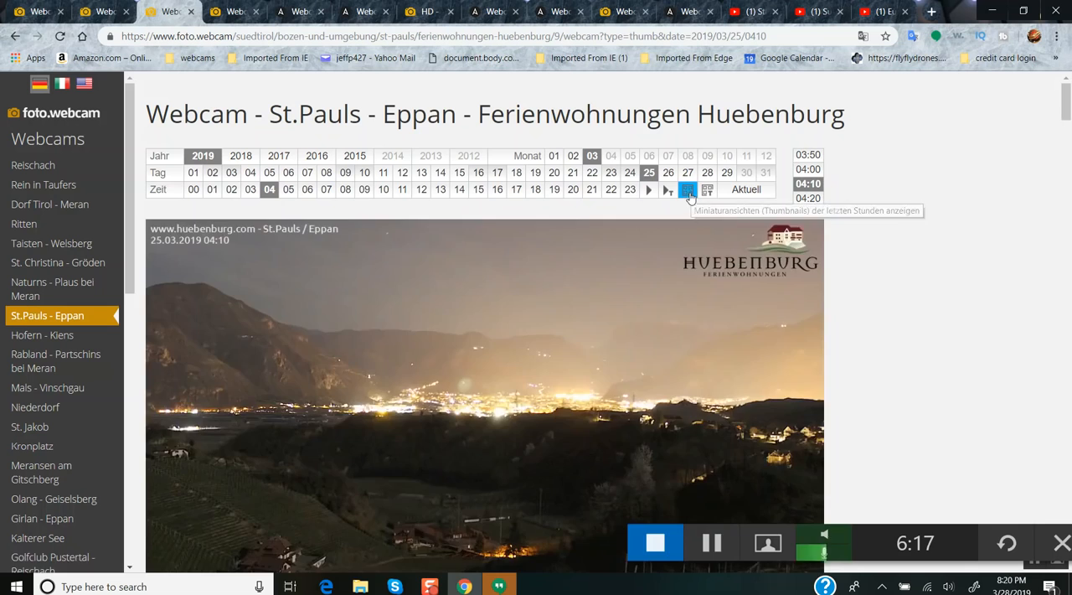
pyautogui.click(686, 189)
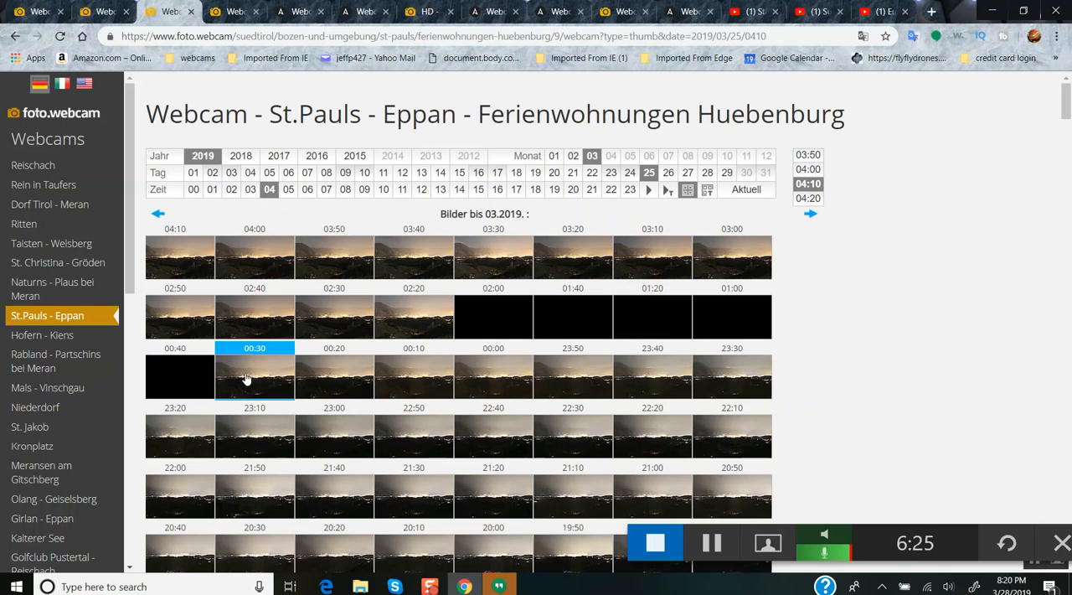
pyautogui.click(255, 377)
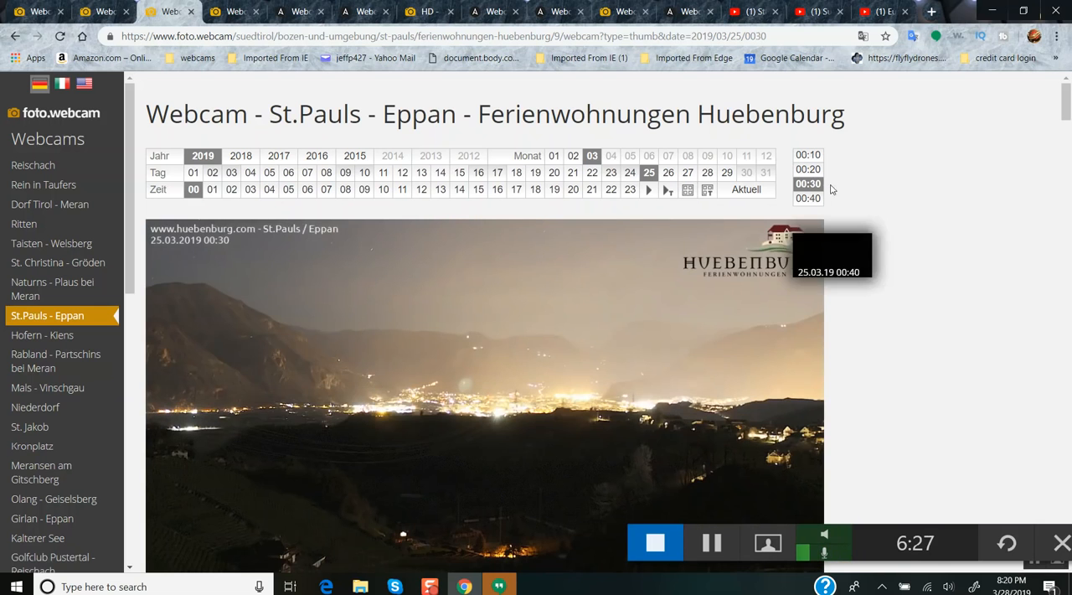
pyautogui.click(807, 198)
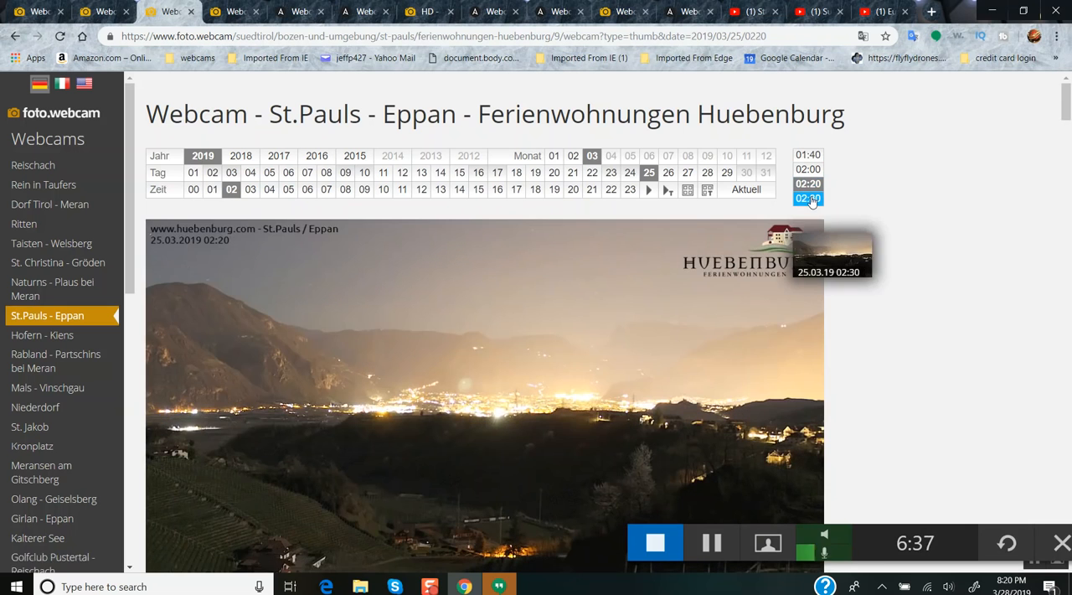
pyautogui.click(807, 182)
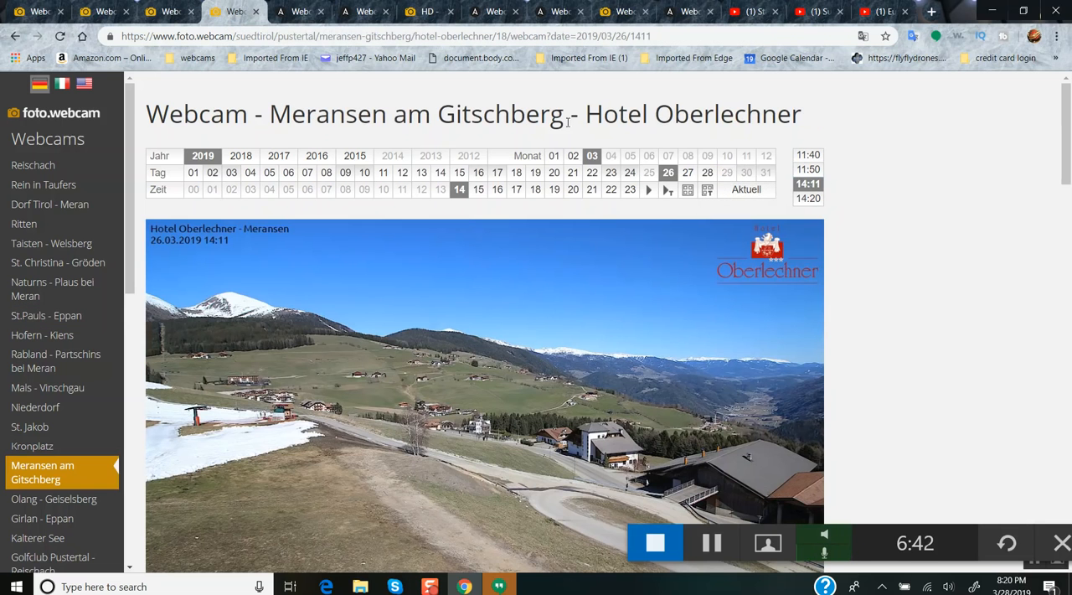
pyautogui.click(746, 190)
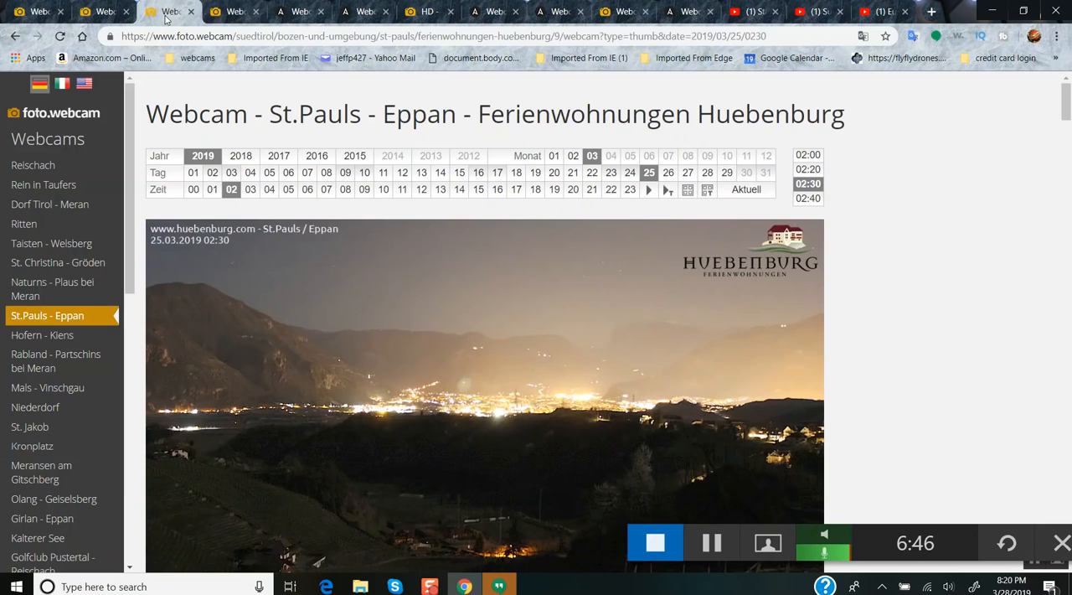
pyautogui.click(42, 472)
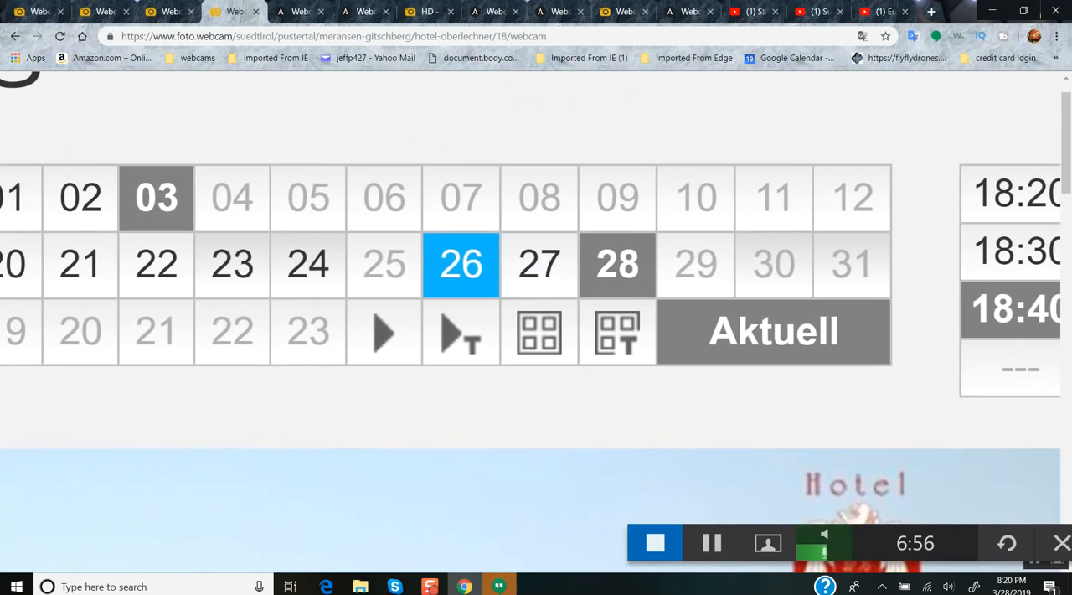
pyautogui.click(308, 265)
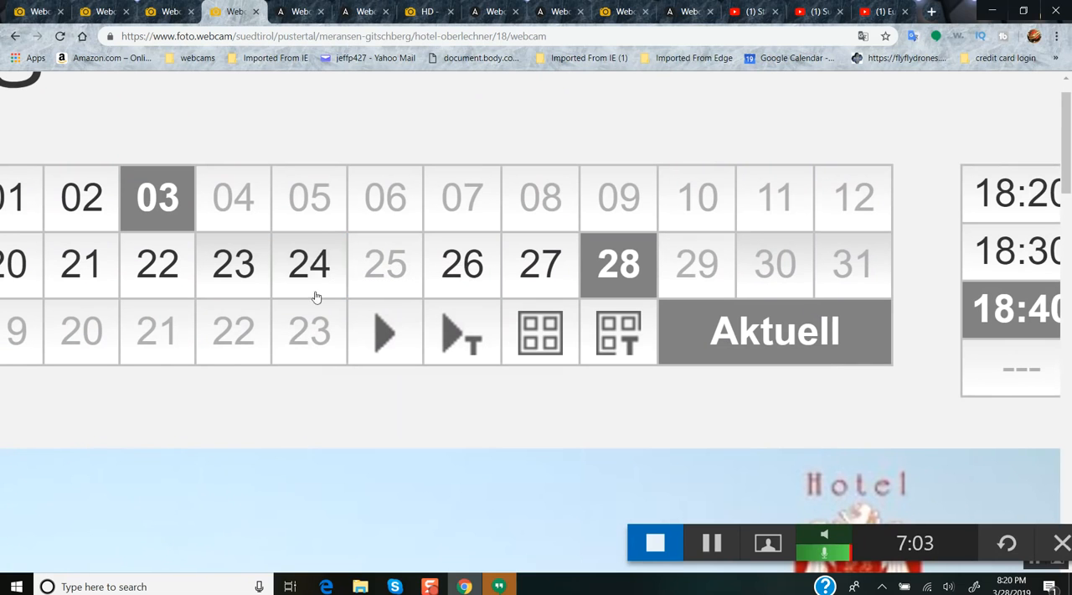
pyautogui.click(309, 265)
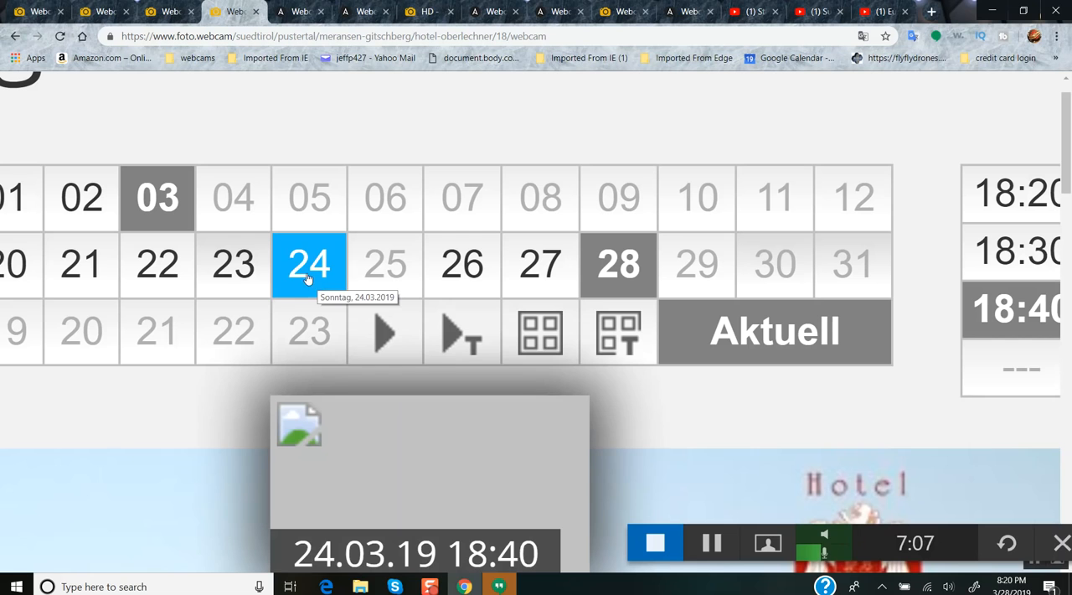
pyautogui.click(233, 265)
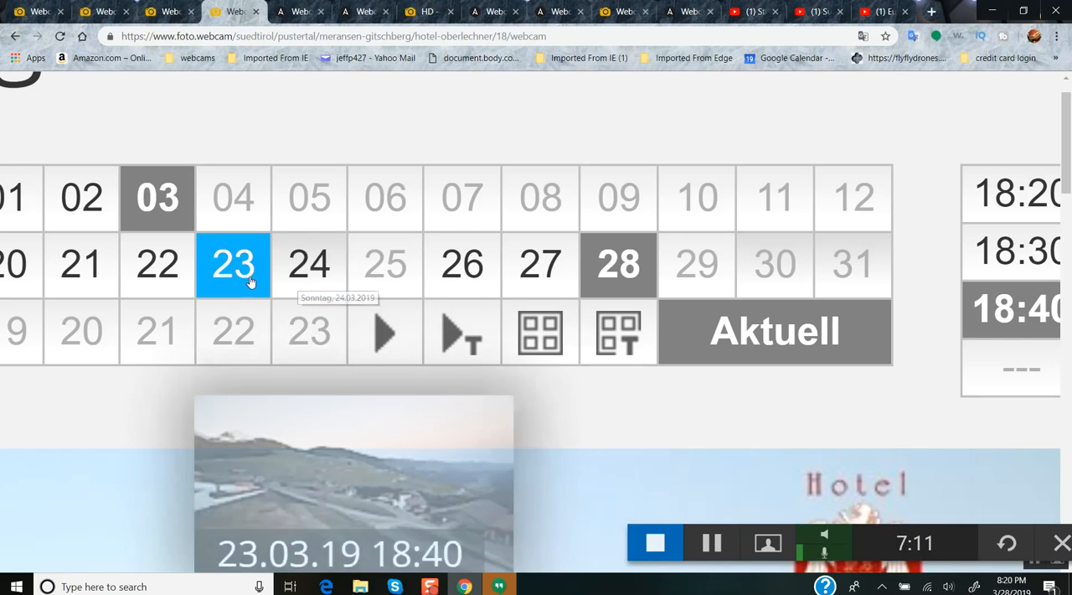
pyautogui.click(308, 264)
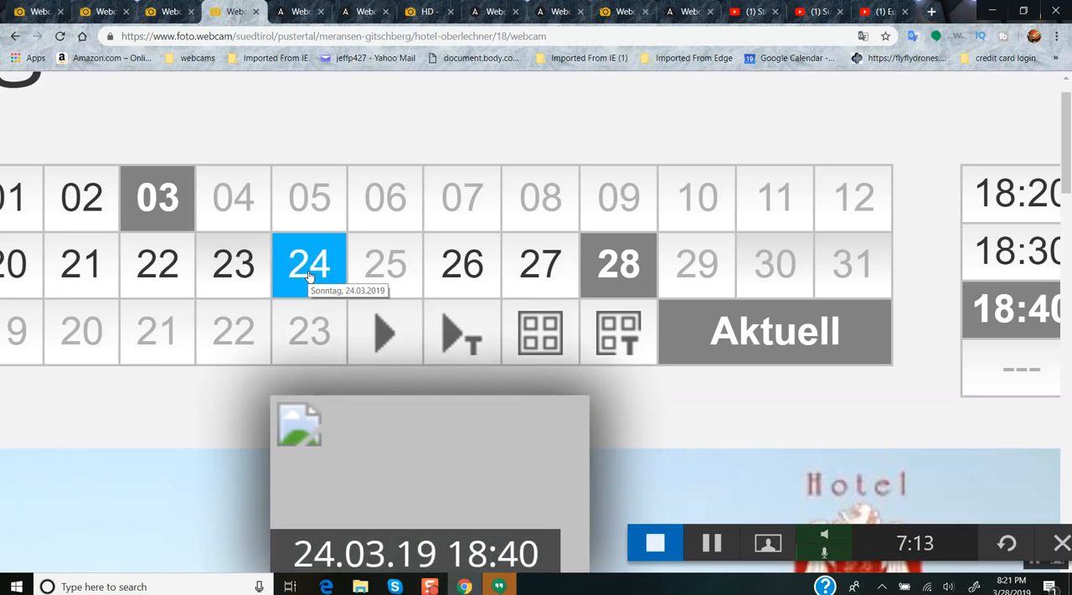
pyautogui.click(233, 265)
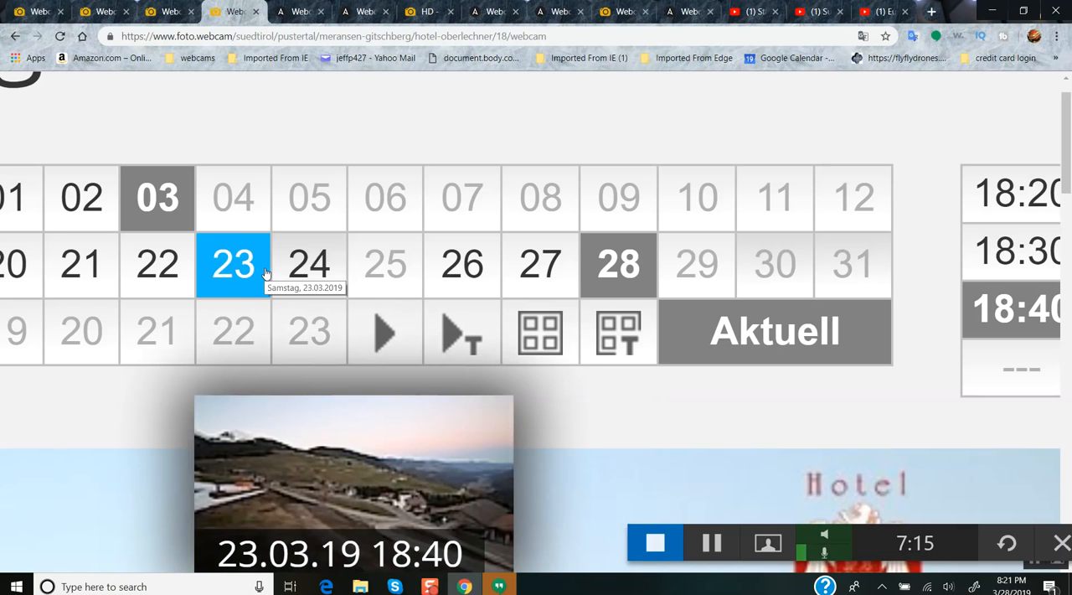
pyautogui.click(308, 264)
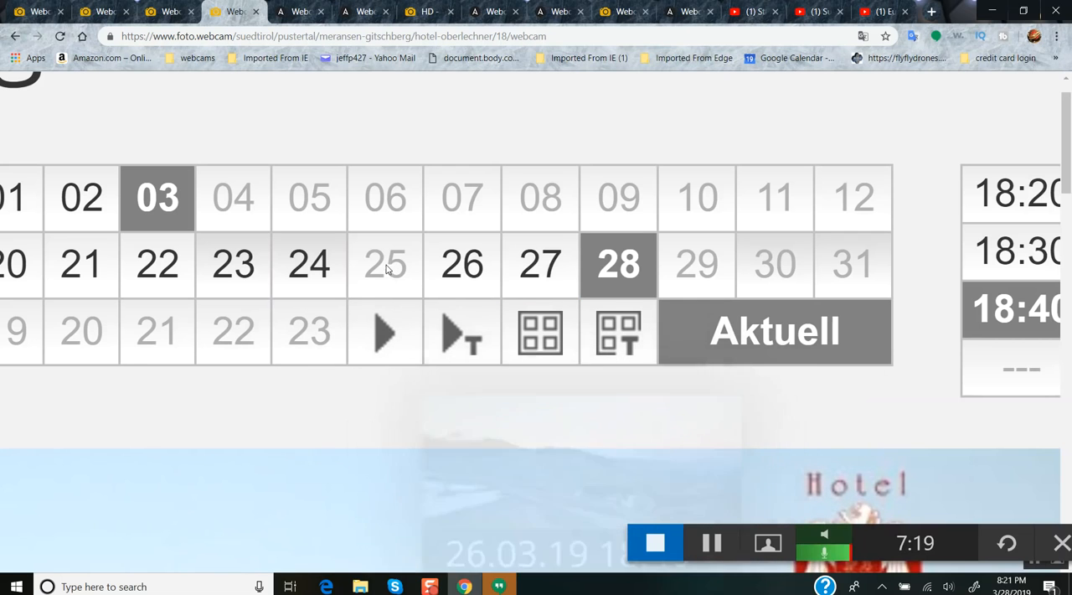
pyautogui.click(462, 264)
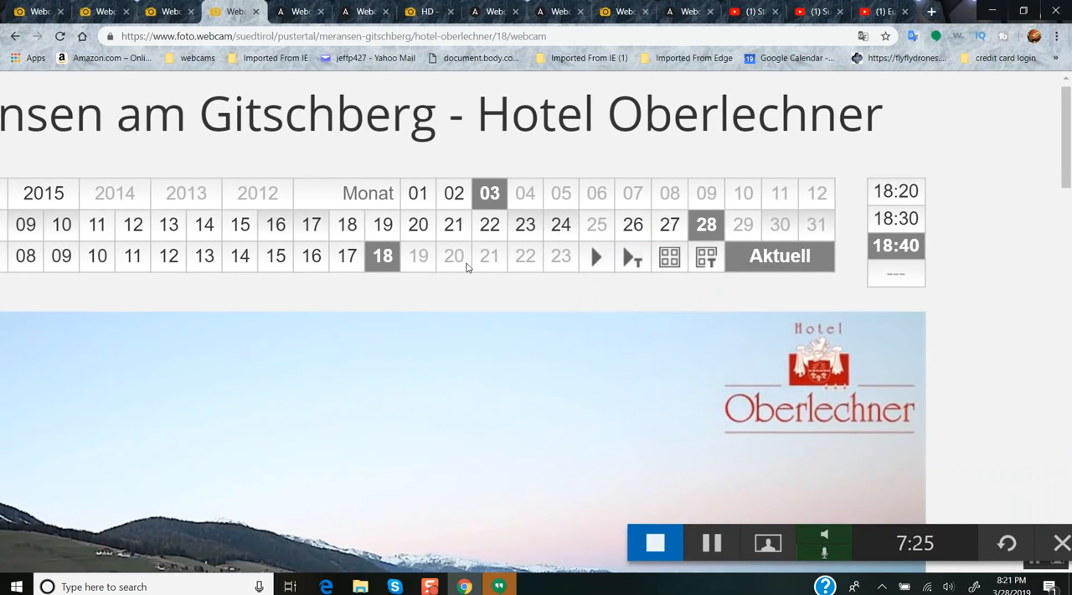
pyautogui.moveTo(597, 254)
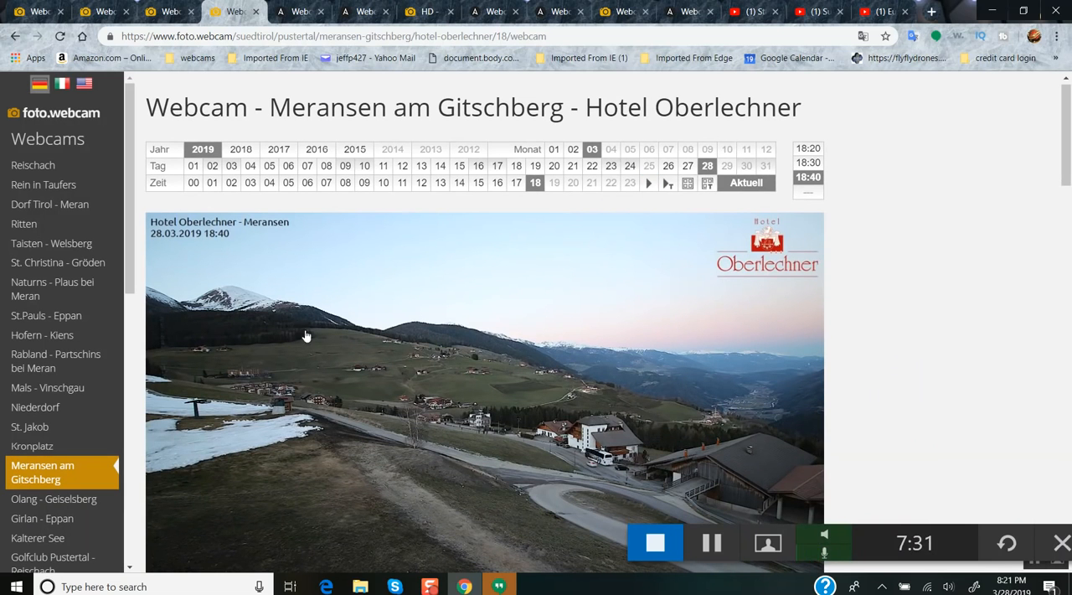
pyautogui.moveTo(355, 378)
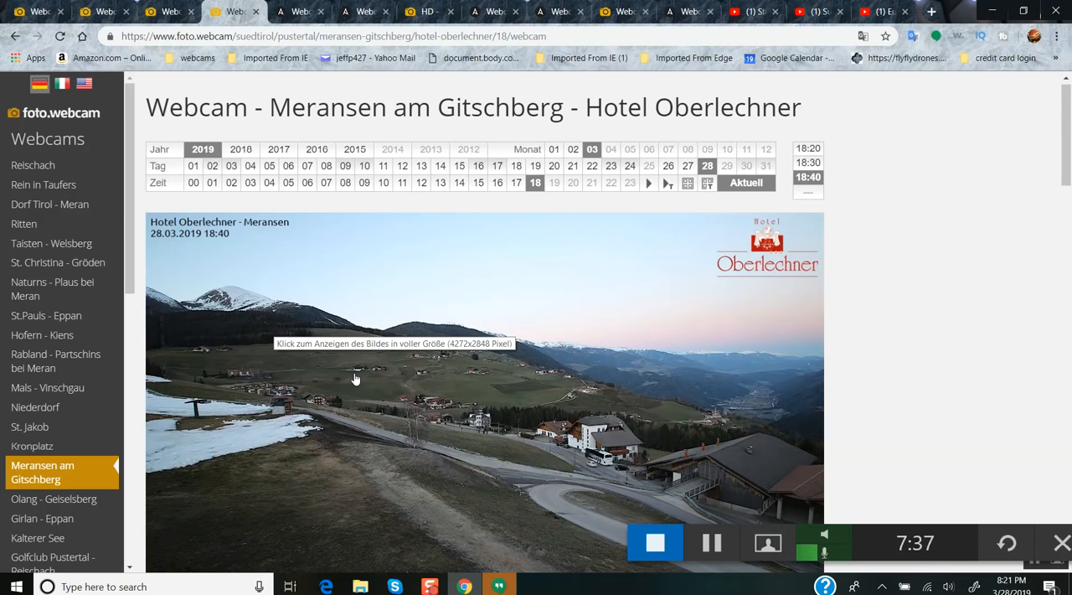
pyautogui.moveTo(388, 389)
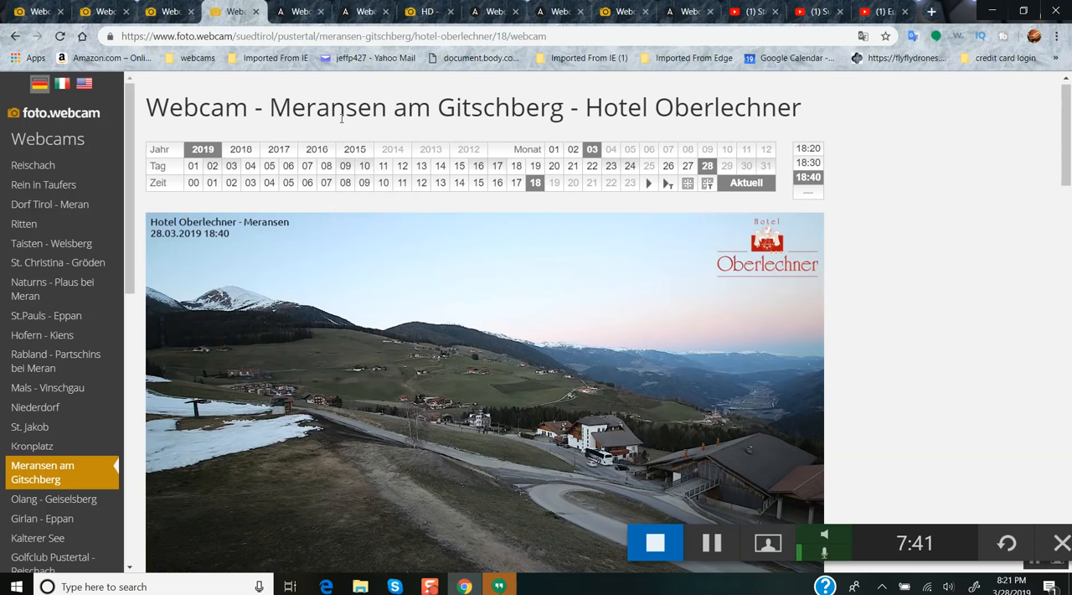
# Switch from the Meransen webcam to the Addicted-Sports Achensee tab
pyautogui.click(298, 12)
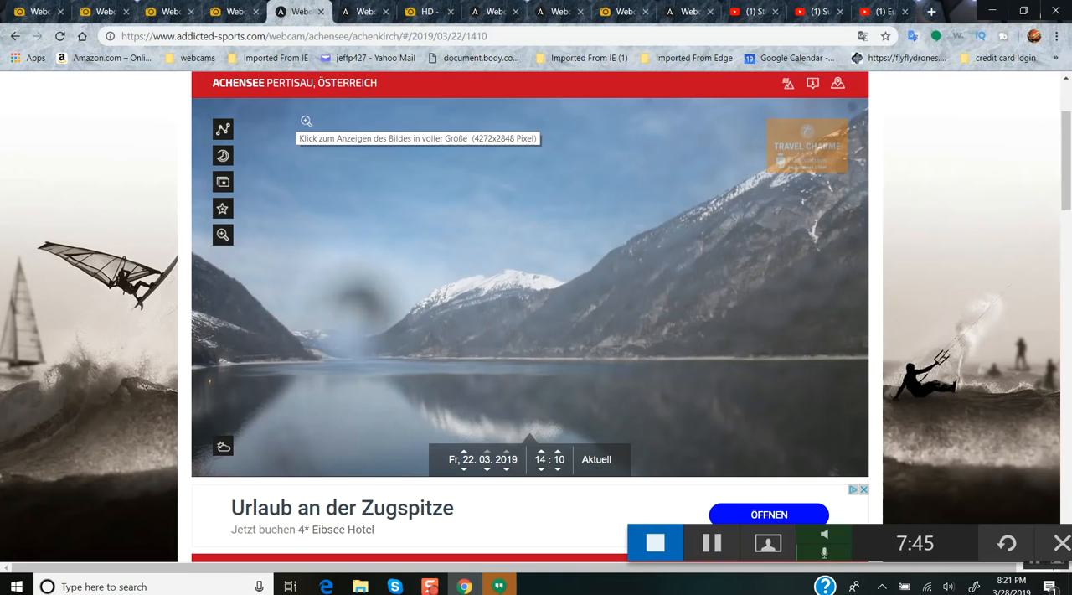
pyautogui.moveTo(455, 265)
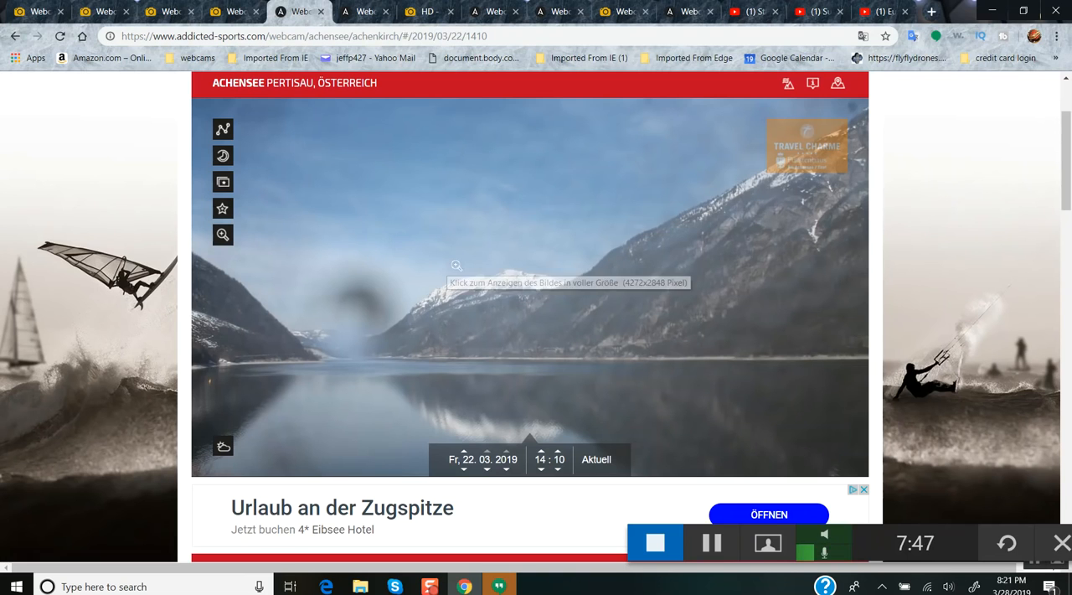
pyautogui.moveTo(476, 475)
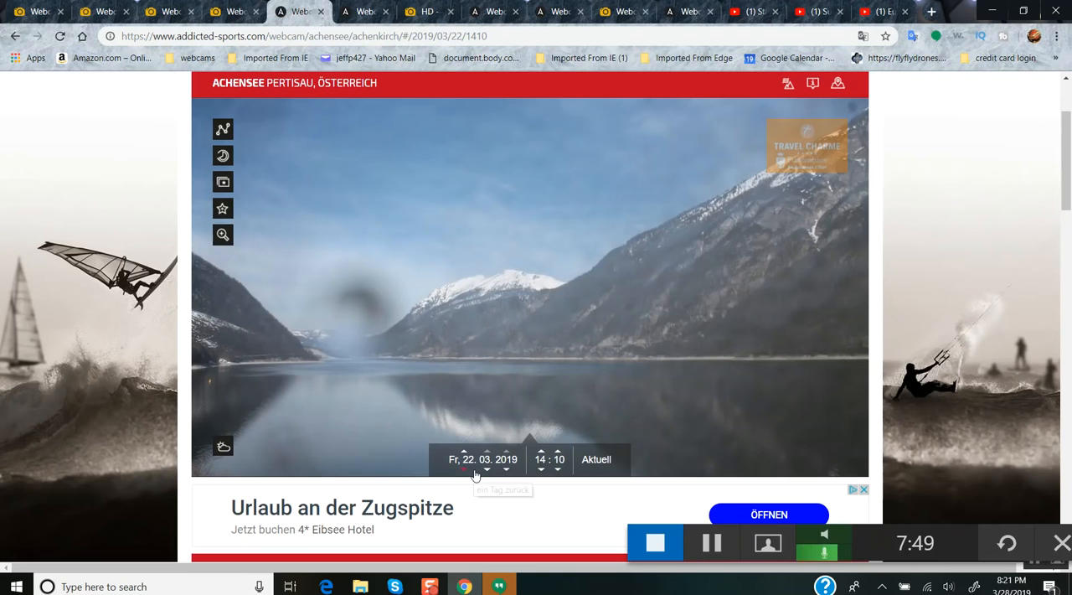
pyautogui.moveTo(472, 476)
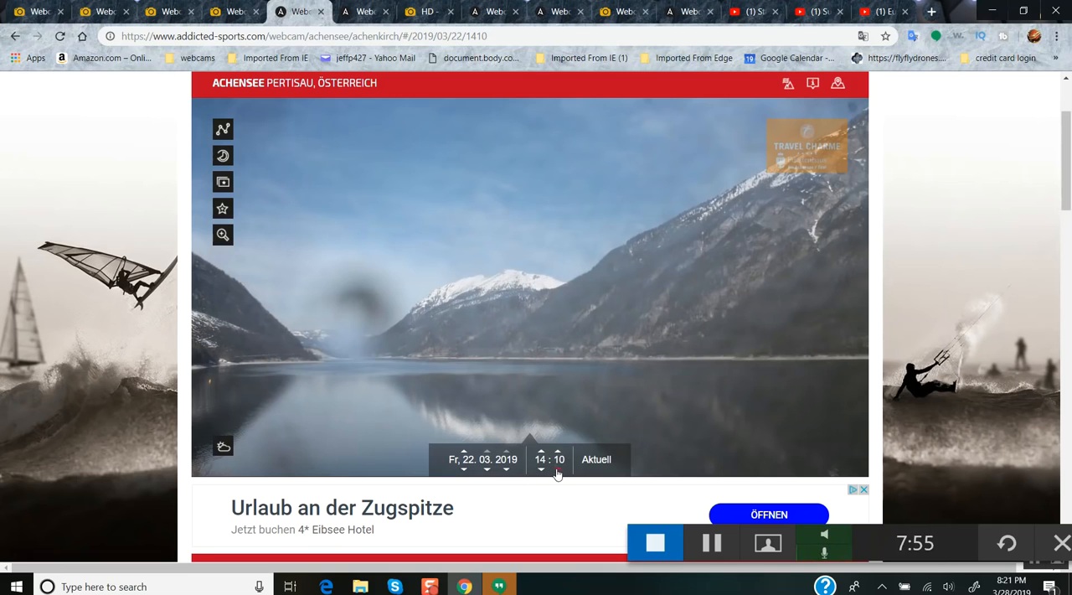
# Step the Achensee 22.03.2019 image back from 14:10 towards 09:20
pyautogui.click(560, 466)
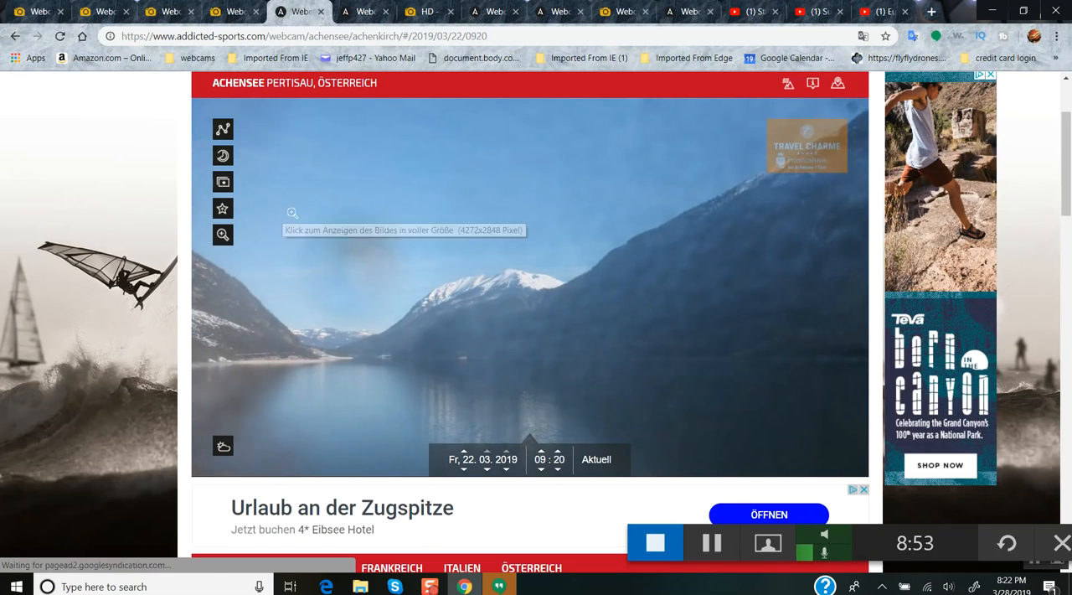
pyautogui.moveTo(569, 452)
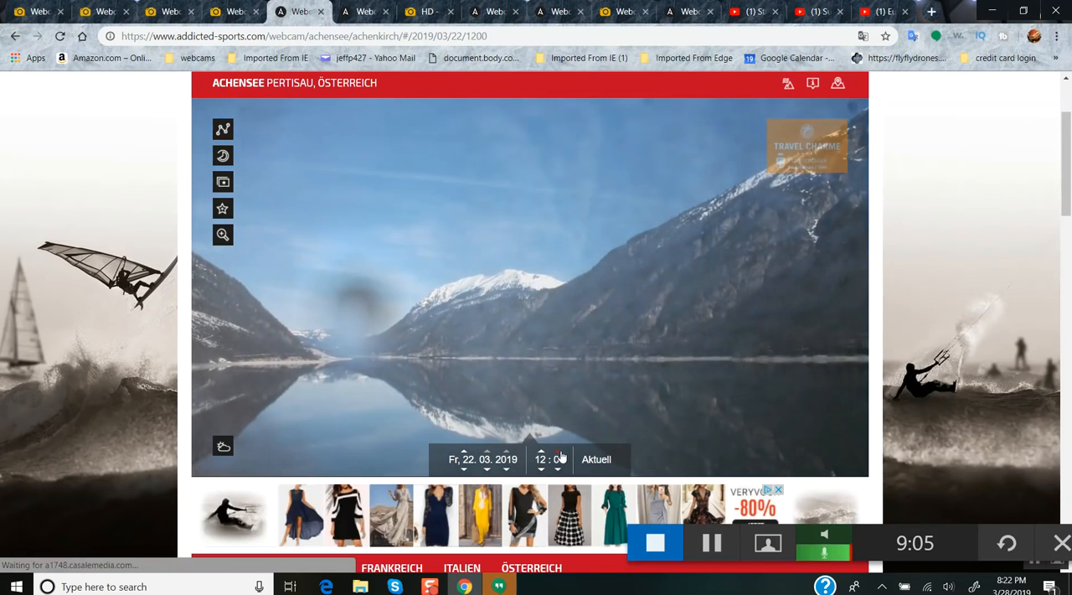
# Compare the Achensee frames at 11:40 and 12:20 using the time arrows
pyautogui.click(558, 463)
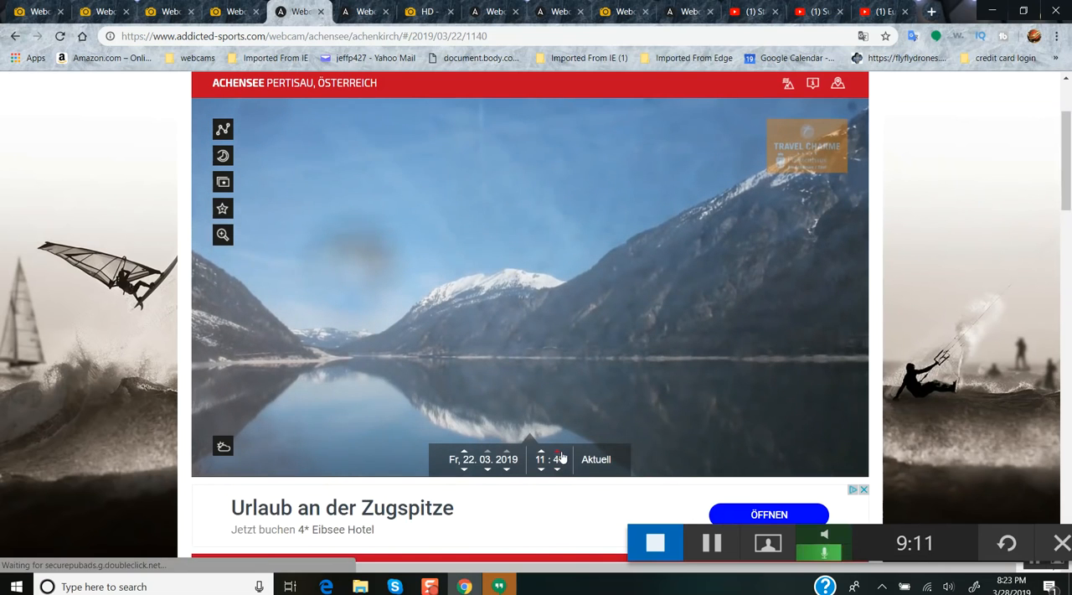
pyautogui.click(556, 464)
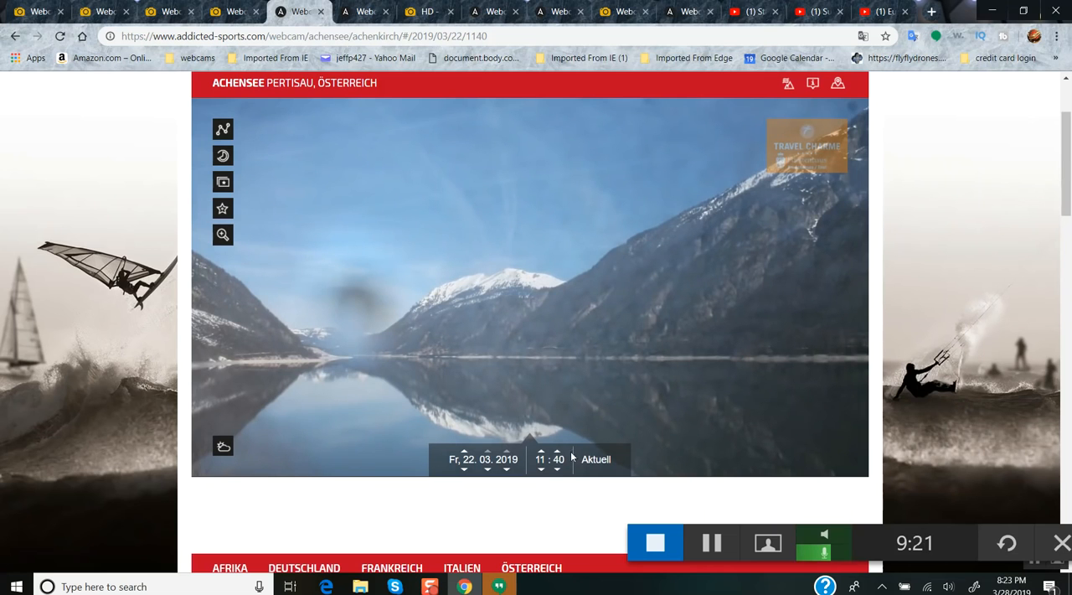
pyautogui.click(556, 456)
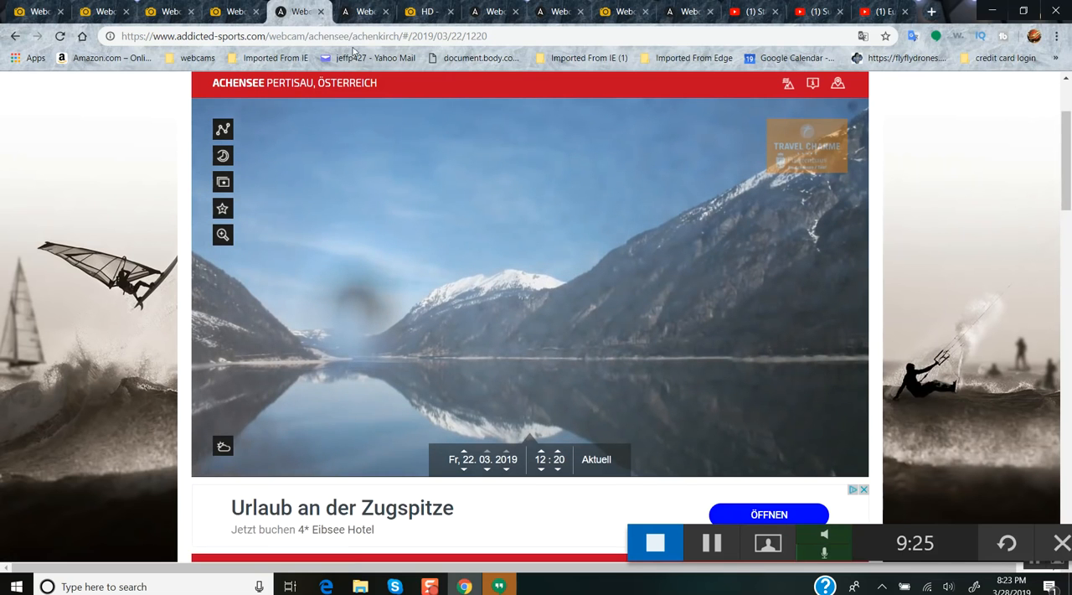
# Switch to the Schladitzer See webcam, then back to the Kalterer See page
pyautogui.click(365, 12)
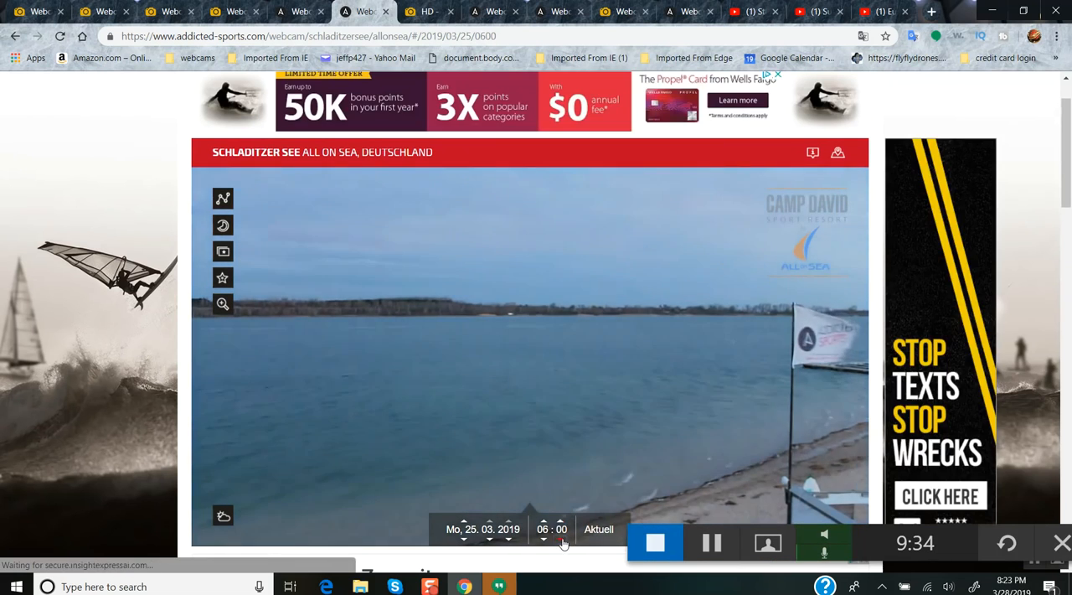
pyautogui.click(427, 10)
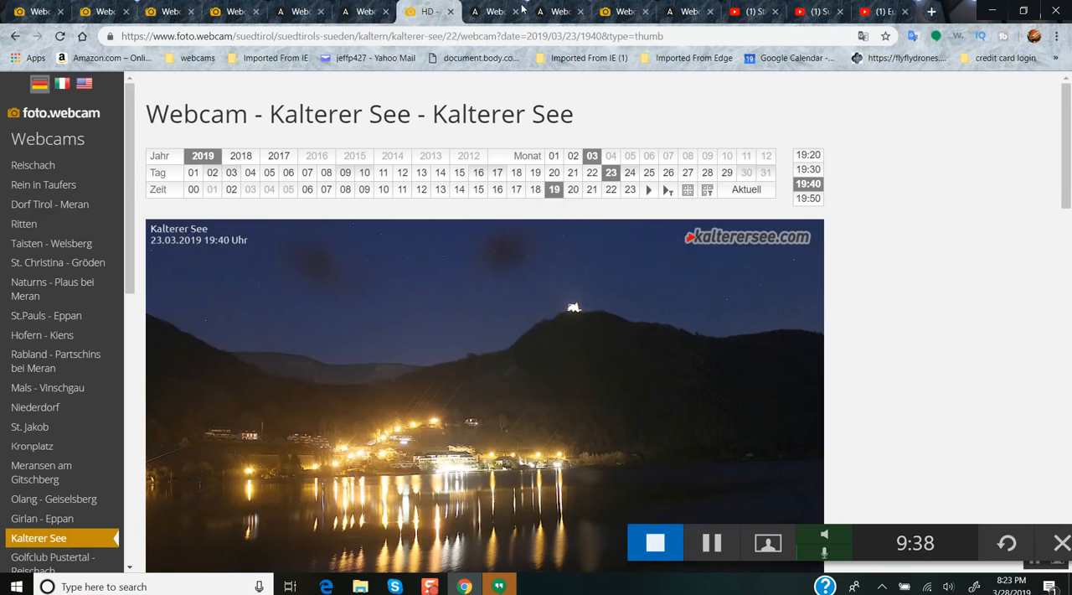
# Show the Toblach Alpenhotel Ratsberg webcam's 25.03.2019 02:20 night image
pyautogui.click(492, 10)
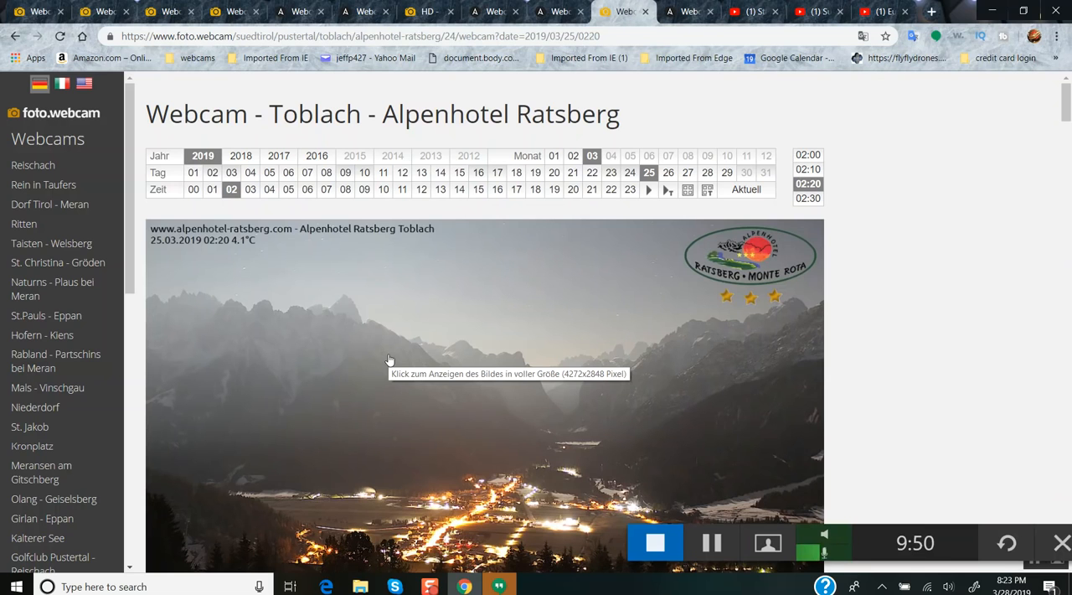
pyautogui.moveTo(444, 367)
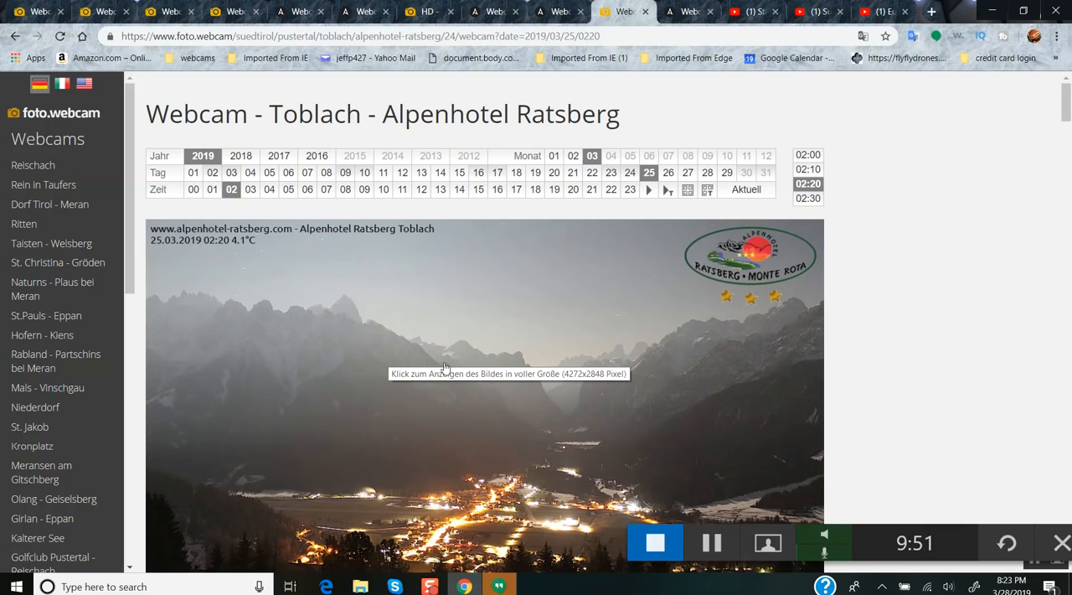
pyautogui.moveTo(696, 424)
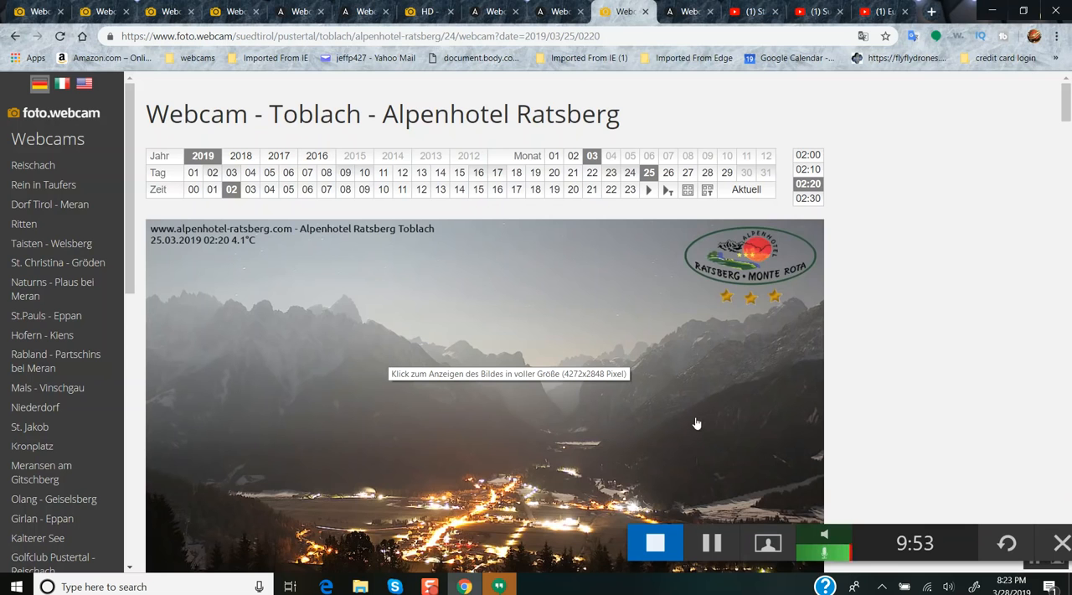